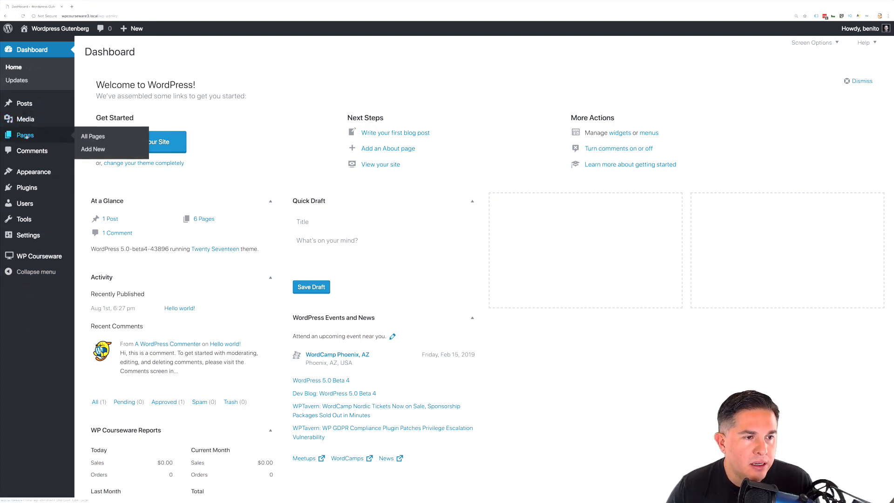
# Go to Pages > All Pages and add a new page
pyautogui.click(92, 136)
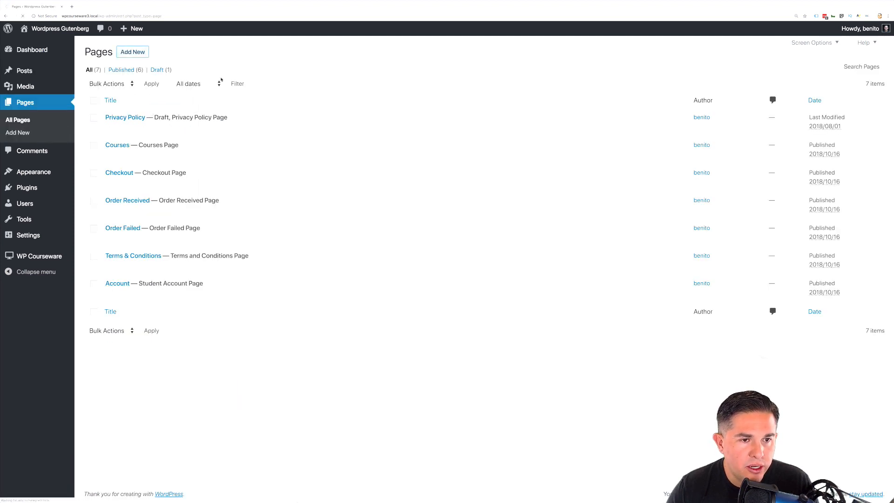
pyautogui.click(133, 51)
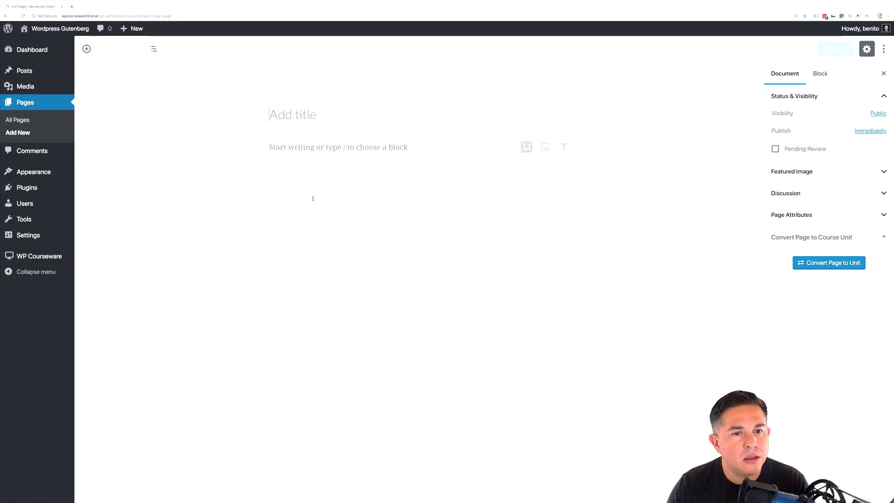
# Title the page 'S3 Media Maestro', insert an S3 Media Maestro block, and open its media dialog
pyautogui.write('S3 Media')
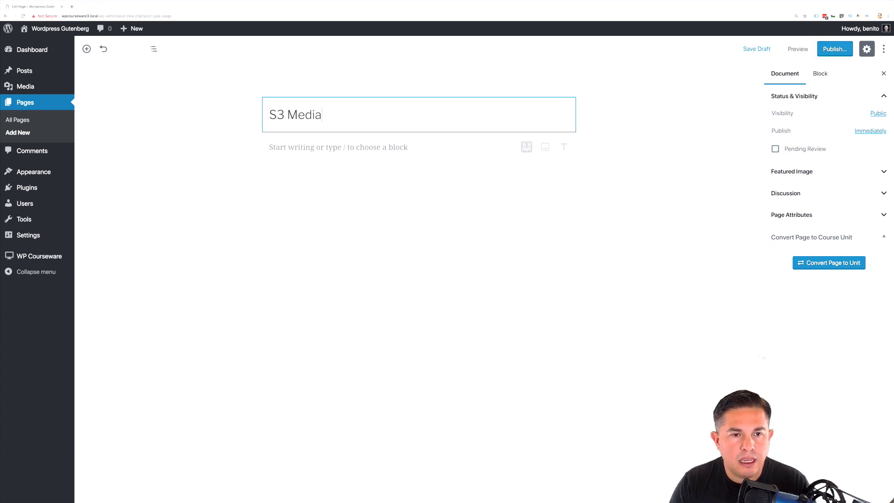
pyautogui.write('Maestr')
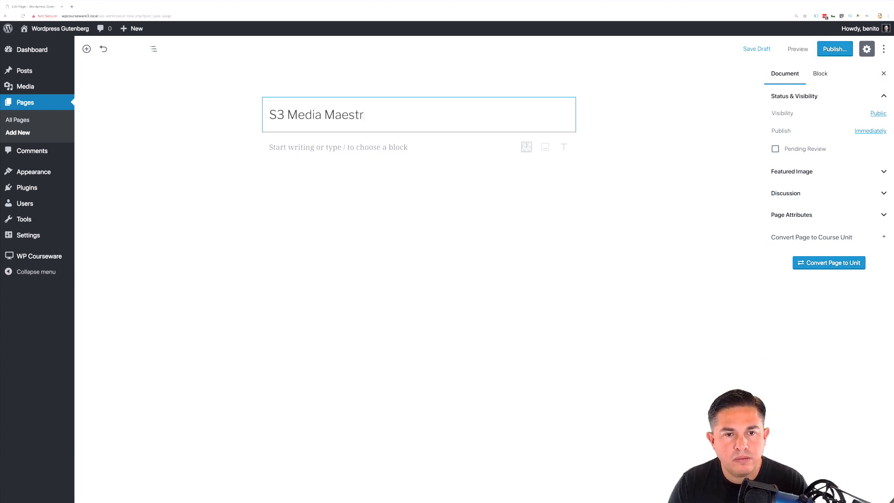
pyautogui.click(328, 146)
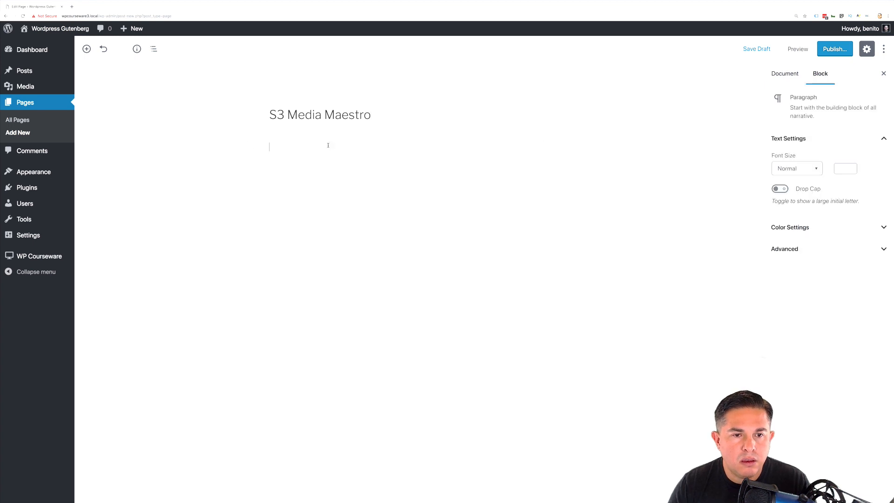
pyautogui.write('/')
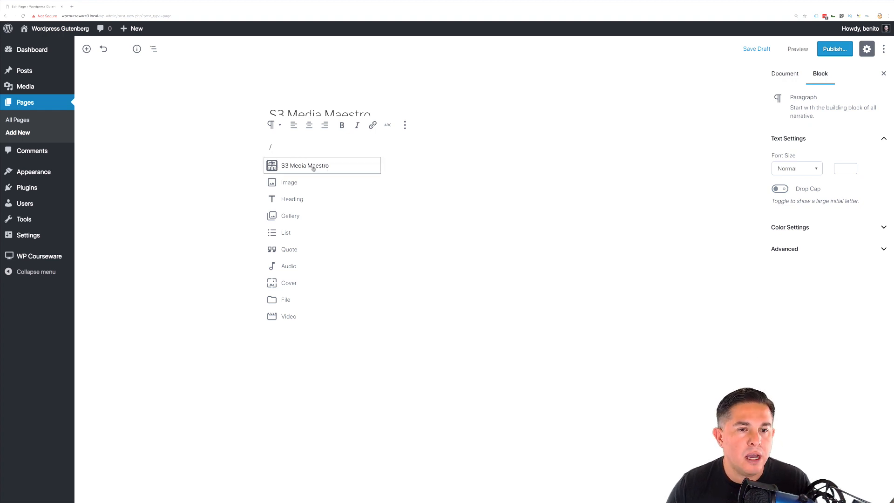
pyautogui.click(305, 165)
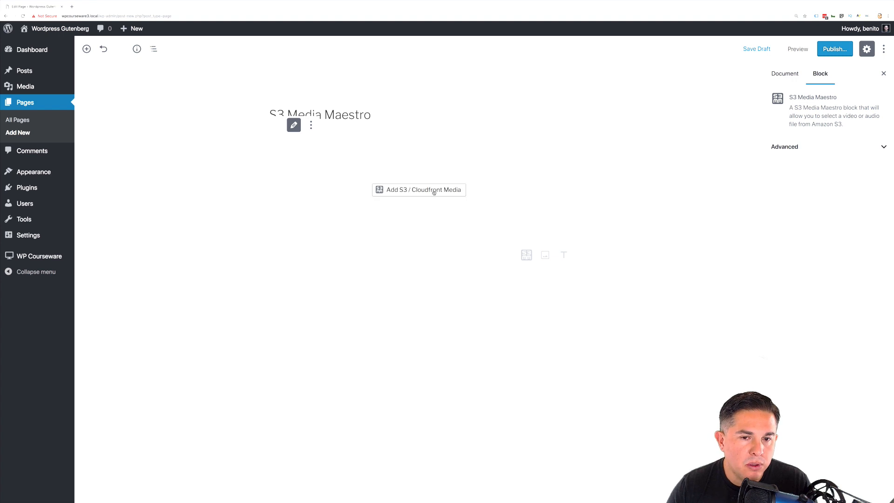
pyautogui.click(418, 190)
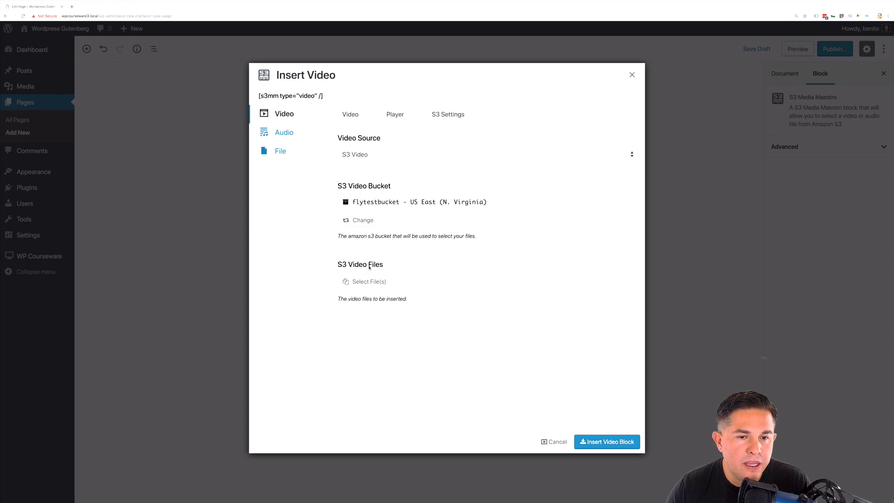
# Insert FlyPluginsWebsite.mp4 from the S3 bucket as a video block and test-play it
pyautogui.click(368, 281)
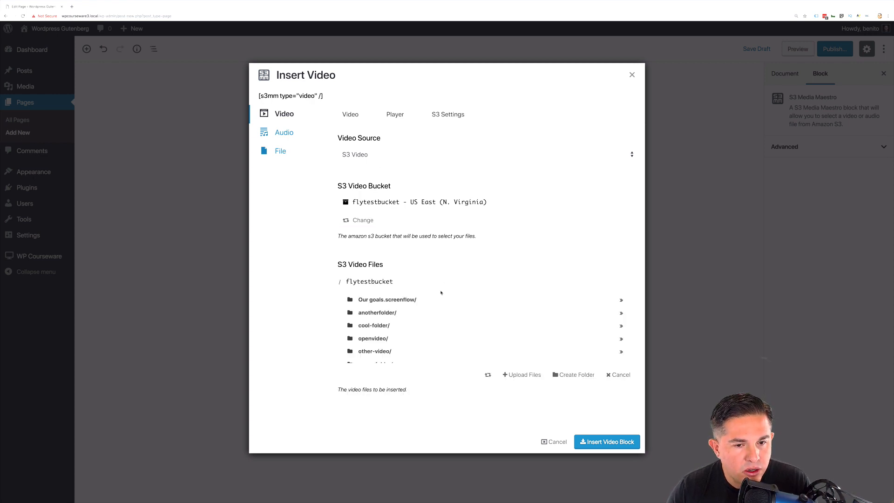
pyautogui.scroll(-3)
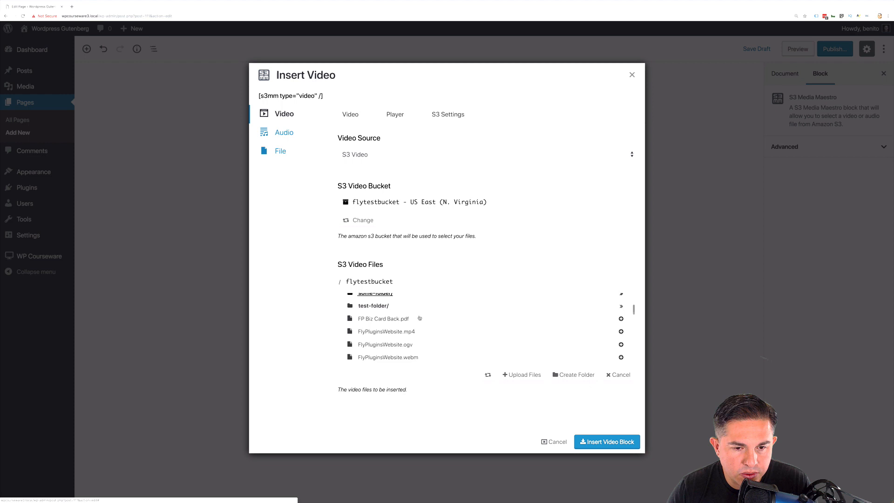
pyautogui.click(386, 331)
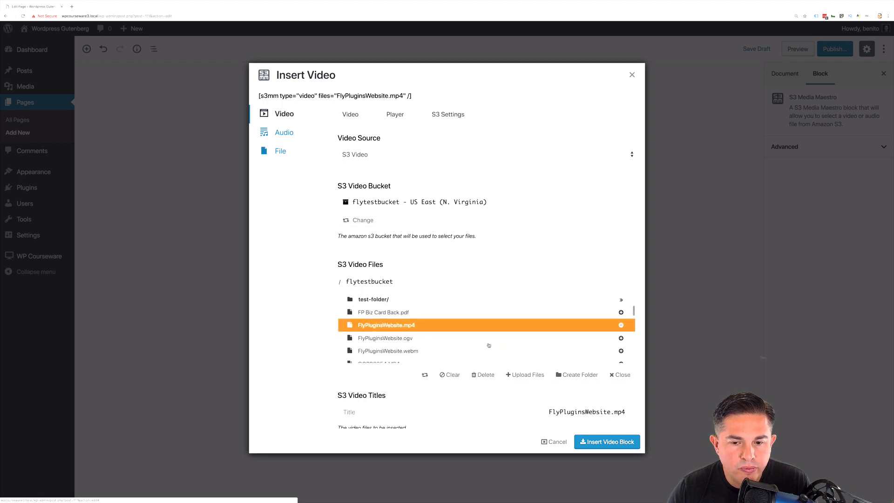
pyautogui.click(607, 441)
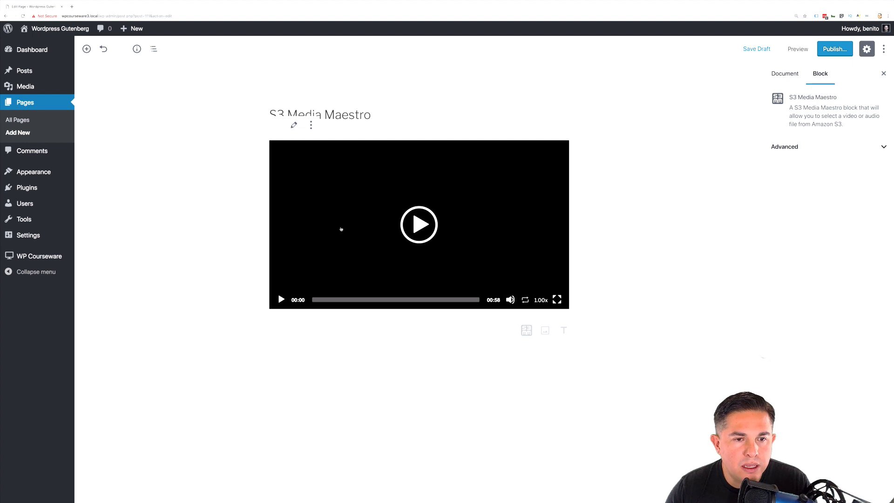
pyautogui.moveTo(419, 226)
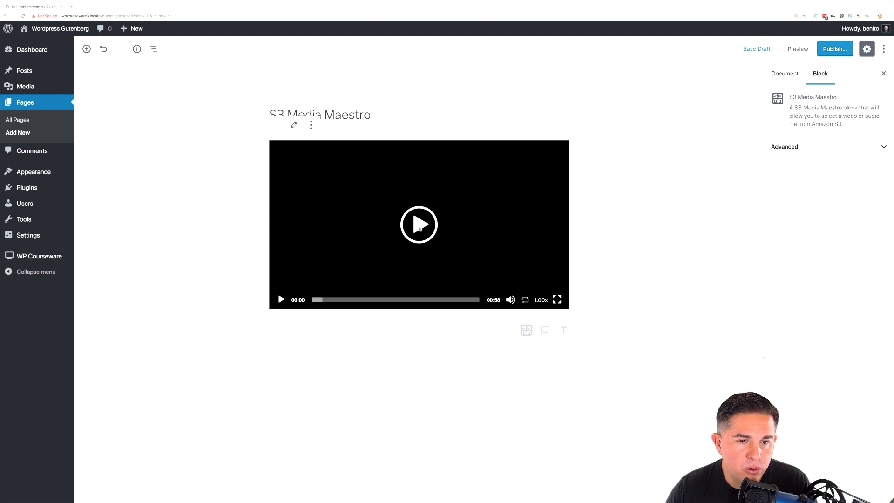
pyautogui.click(418, 224)
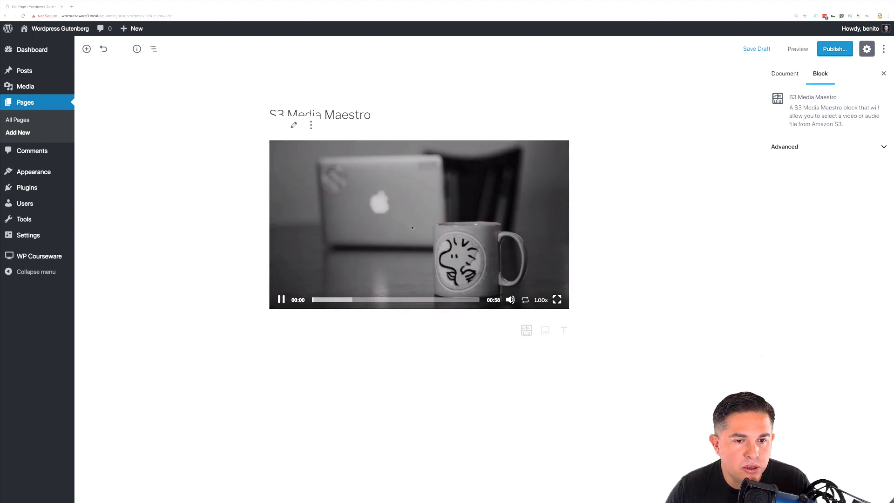
pyautogui.click(280, 299)
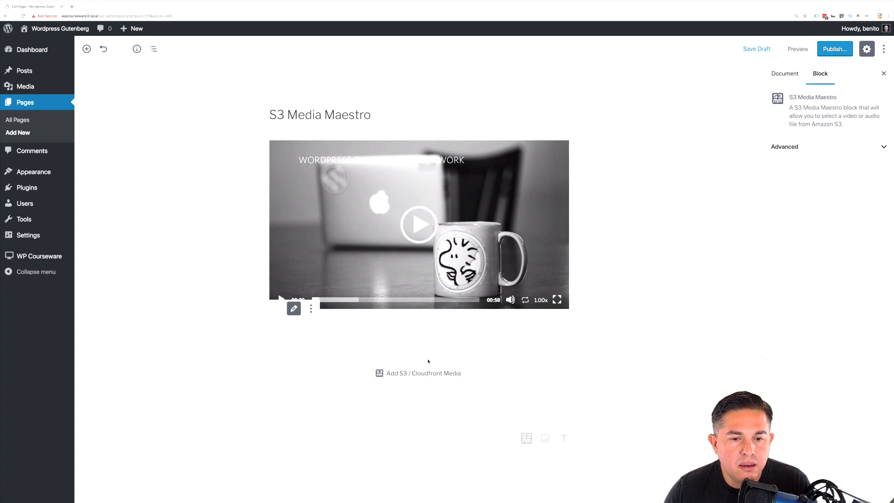
# Insert S3MediaMaestro.mp3 from the S3 bucket as an audio block
pyautogui.click(293, 308)
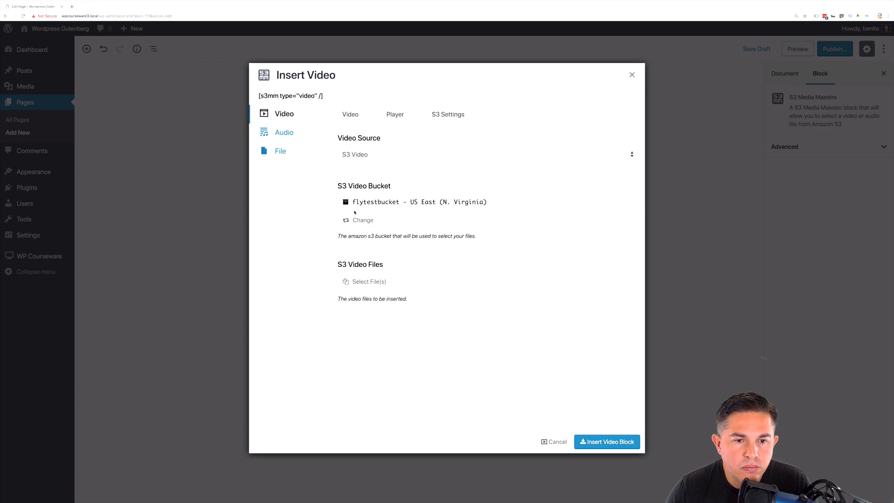
pyautogui.click(284, 132)
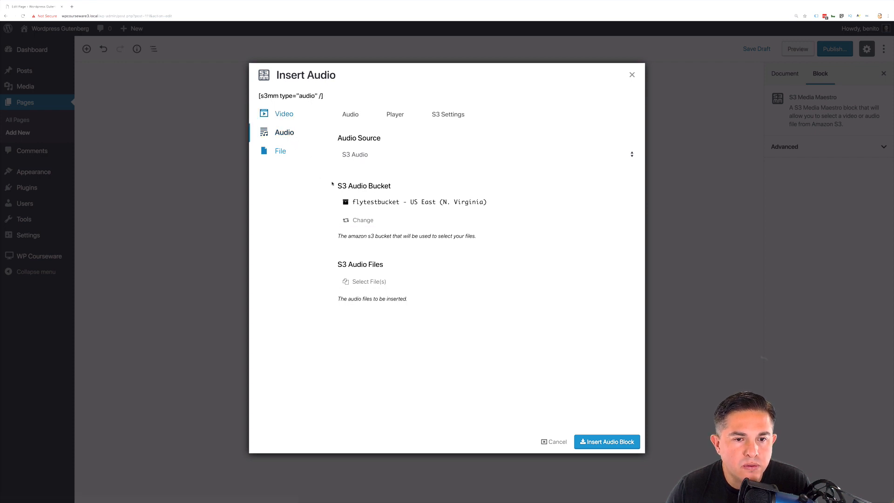
pyautogui.click(368, 281)
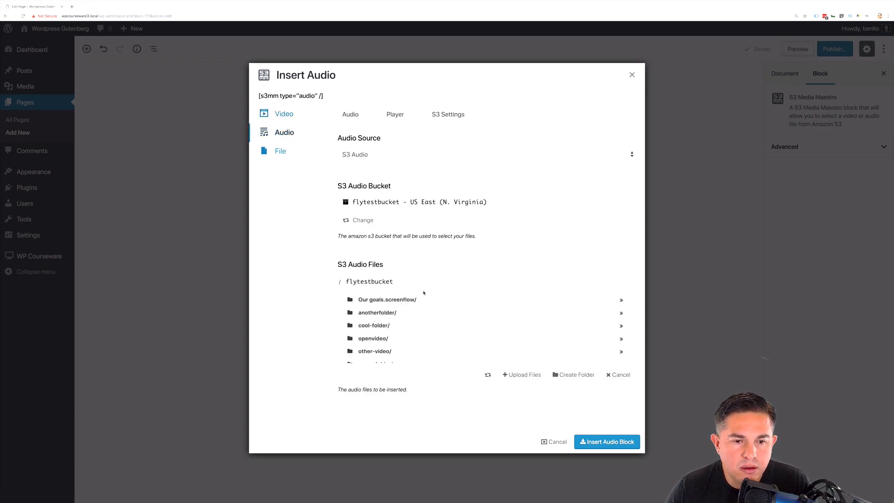
pyautogui.scroll(-3)
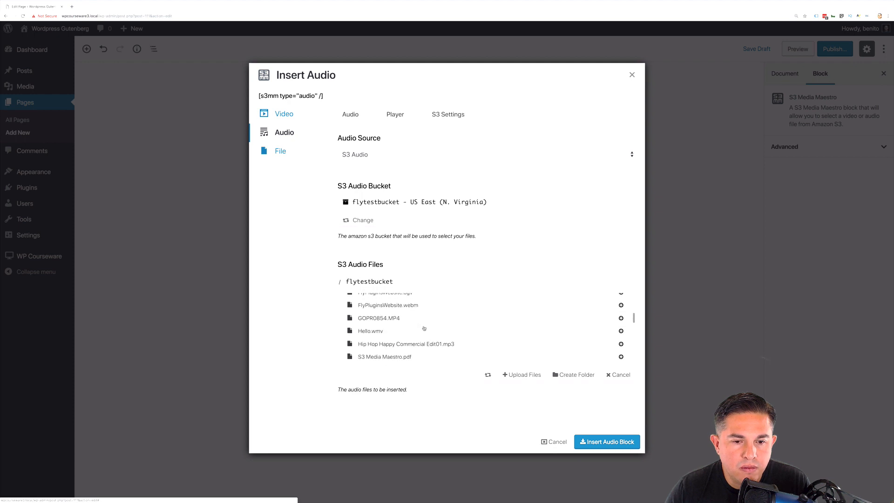
pyautogui.scroll(-3)
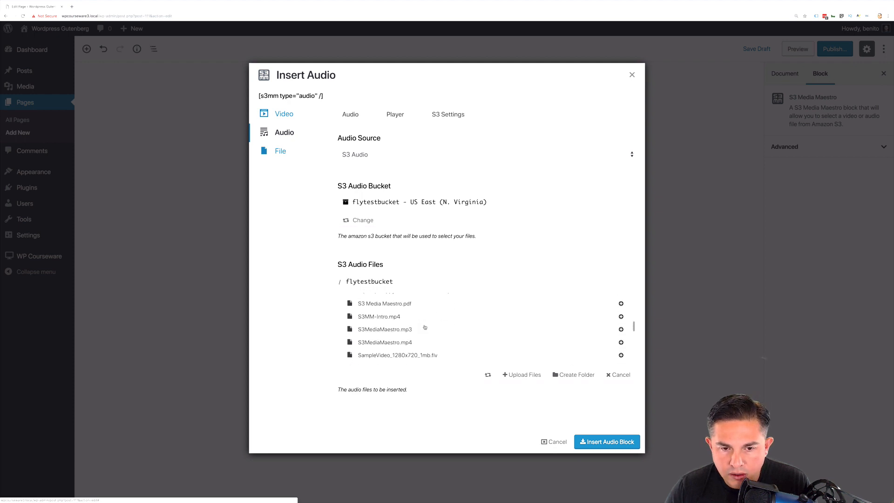
pyautogui.click(384, 329)
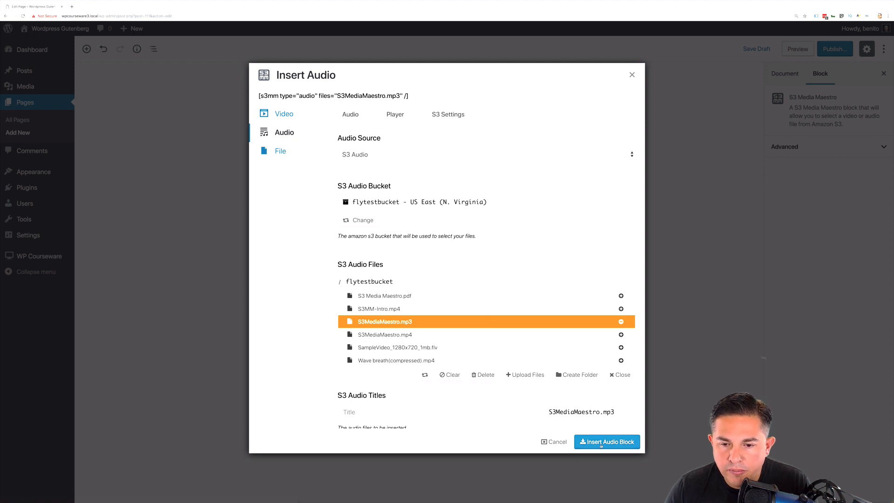
pyautogui.click(607, 442)
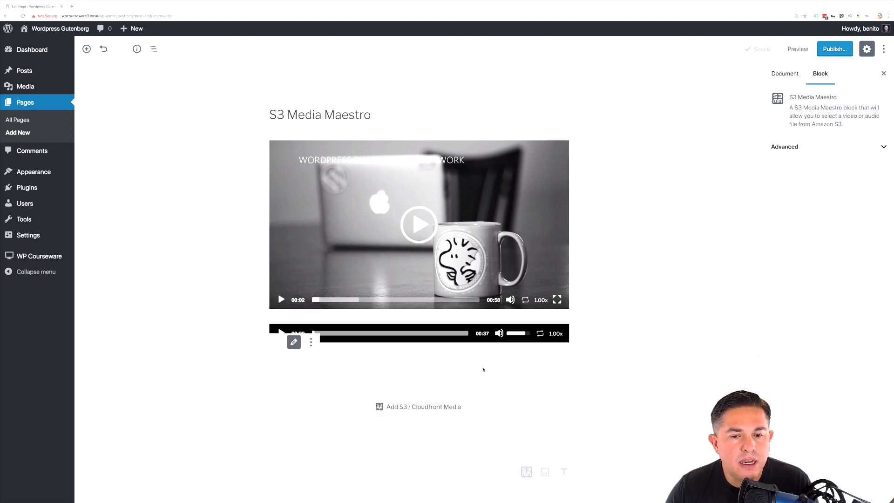
# Insert FP Biz Card Back.pdf from the S3 bucket as a file download block
pyautogui.click(418, 407)
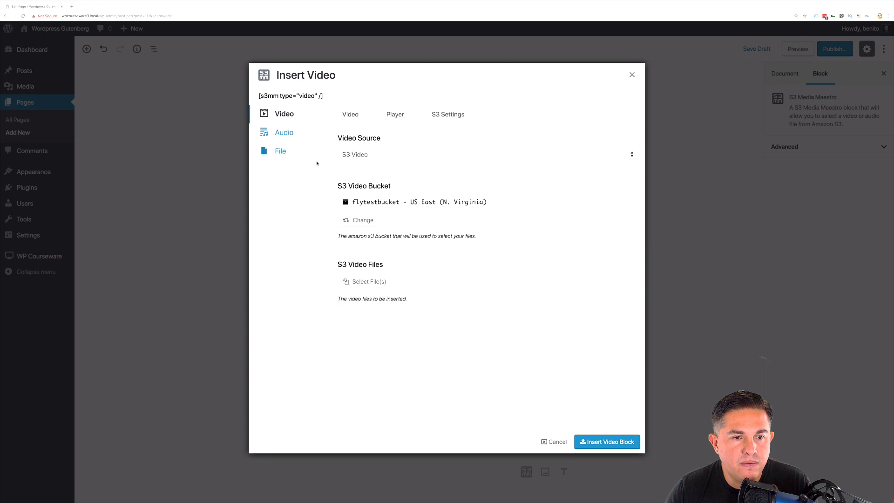
pyautogui.click(280, 151)
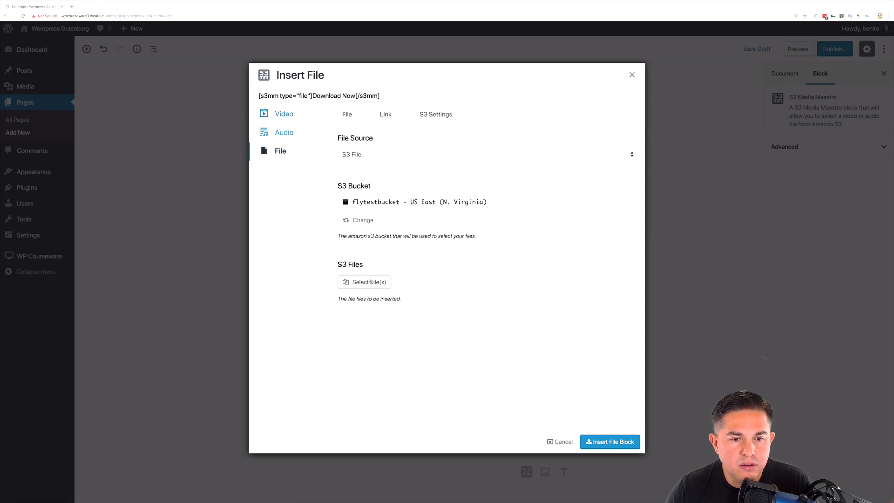
pyautogui.click(364, 282)
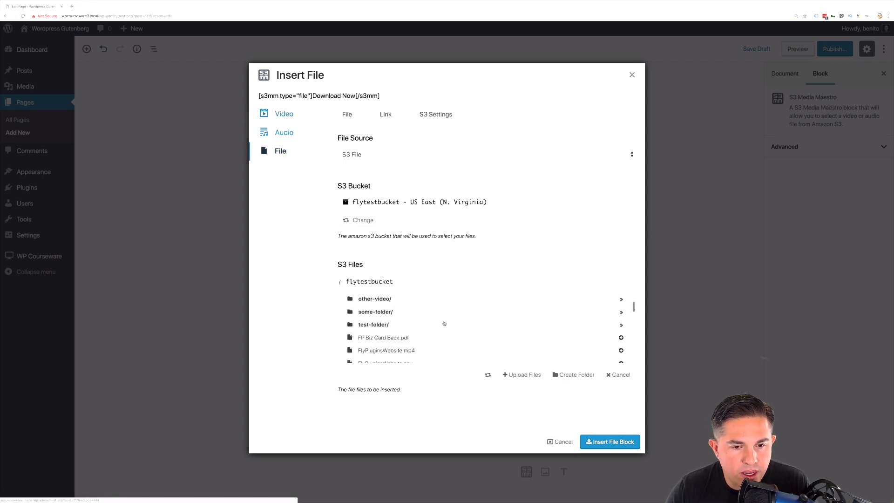
pyautogui.click(383, 337)
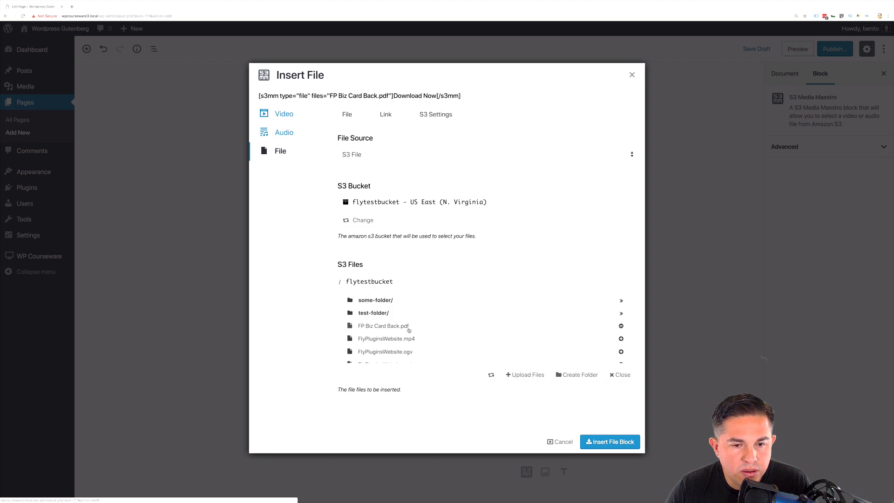
pyautogui.click(382, 326)
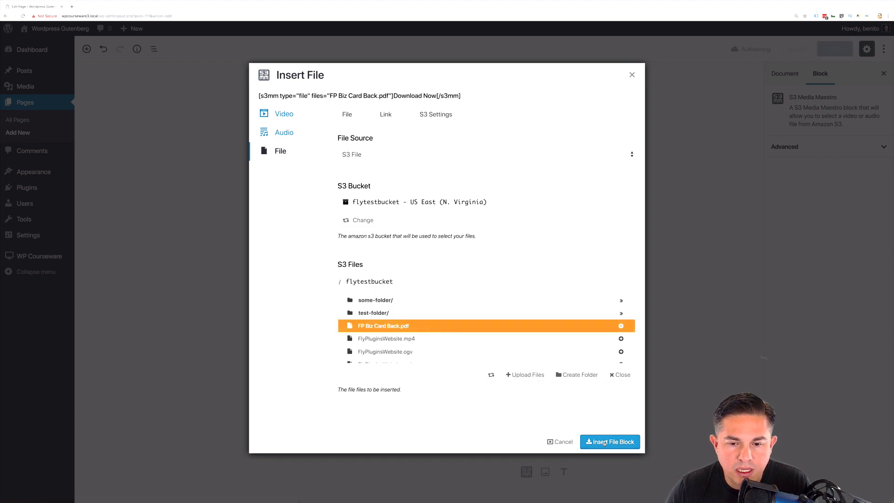
pyautogui.click(610, 441)
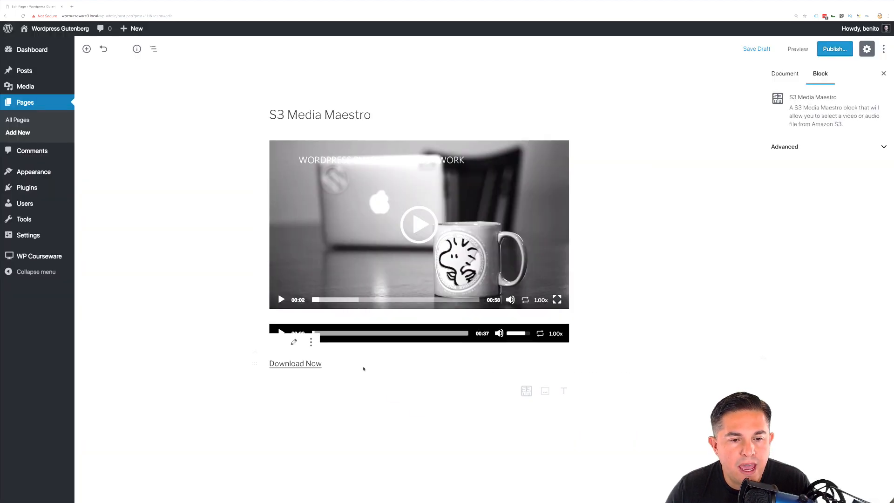
pyautogui.click(295, 364)
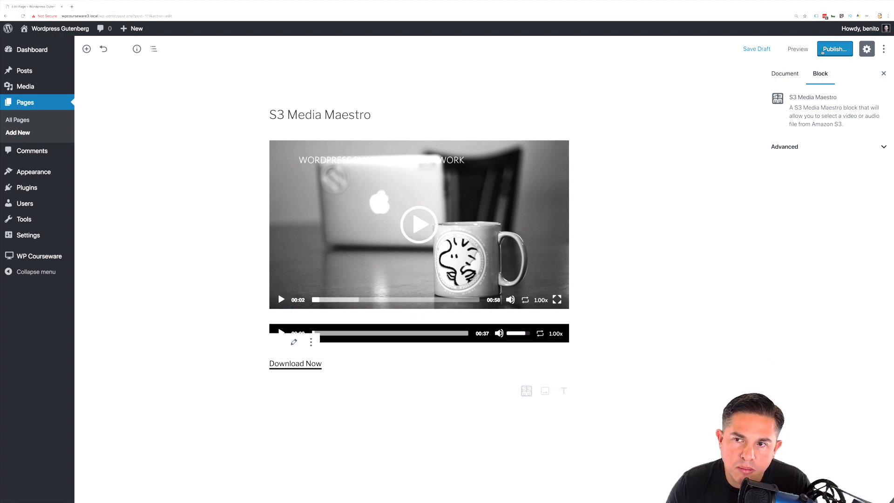
pyautogui.click(834, 48)
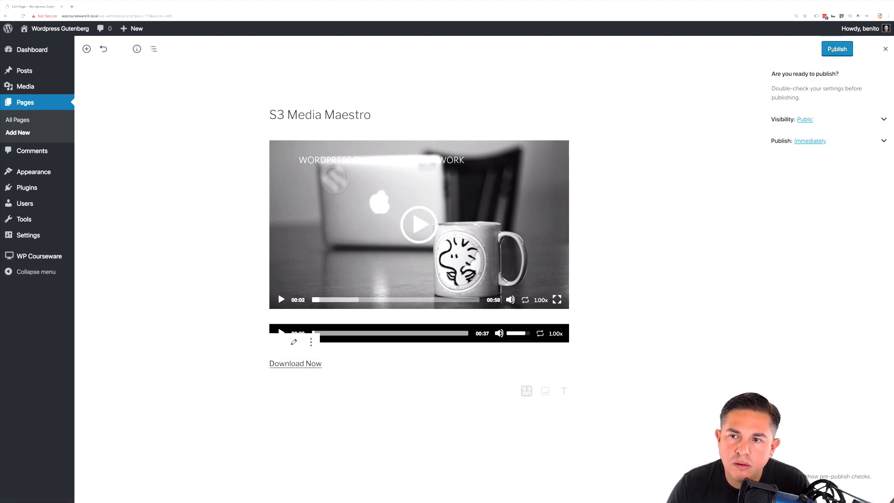
pyautogui.click(837, 49)
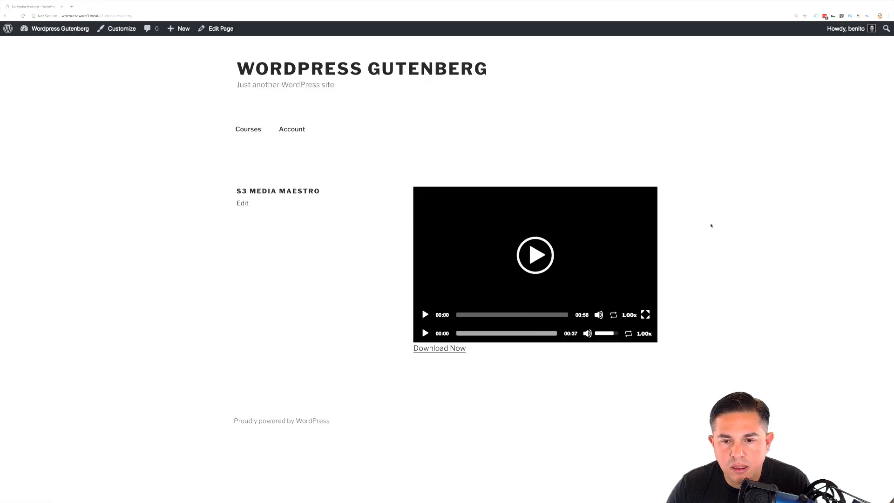
pyautogui.click(425, 314)
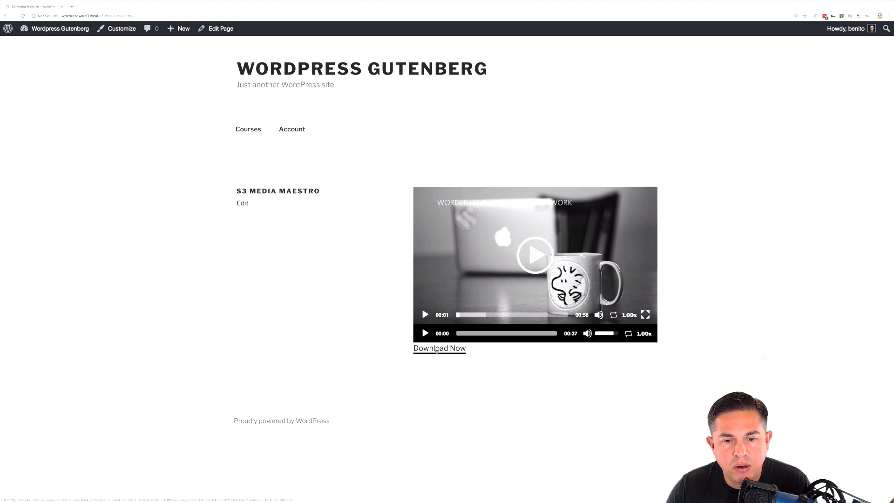
pyautogui.click(439, 348)
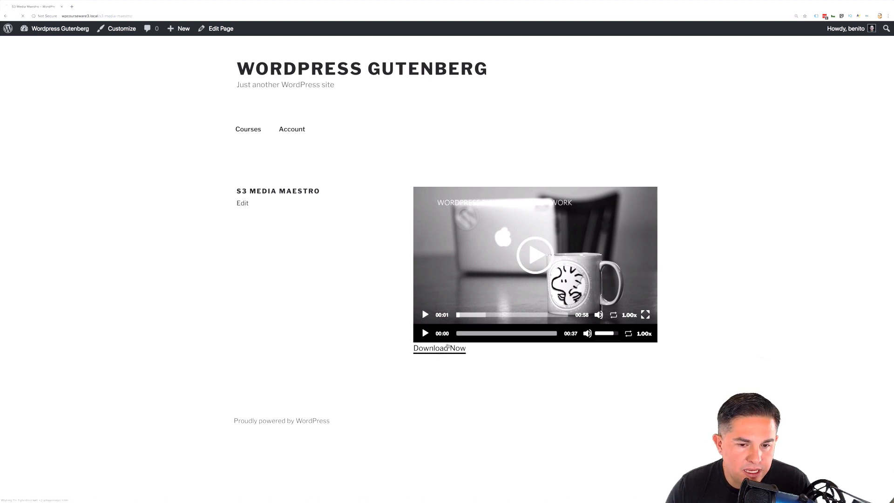
pyautogui.click(439, 348)
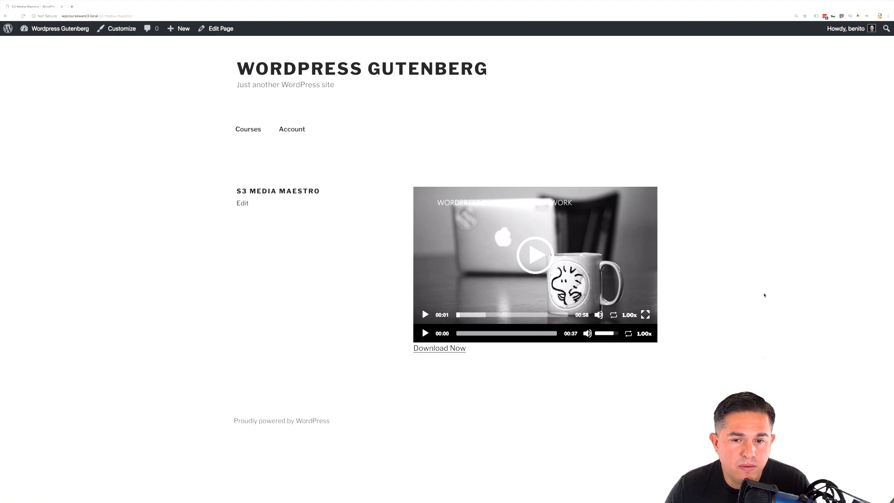
pyautogui.moveTo(758, 296)
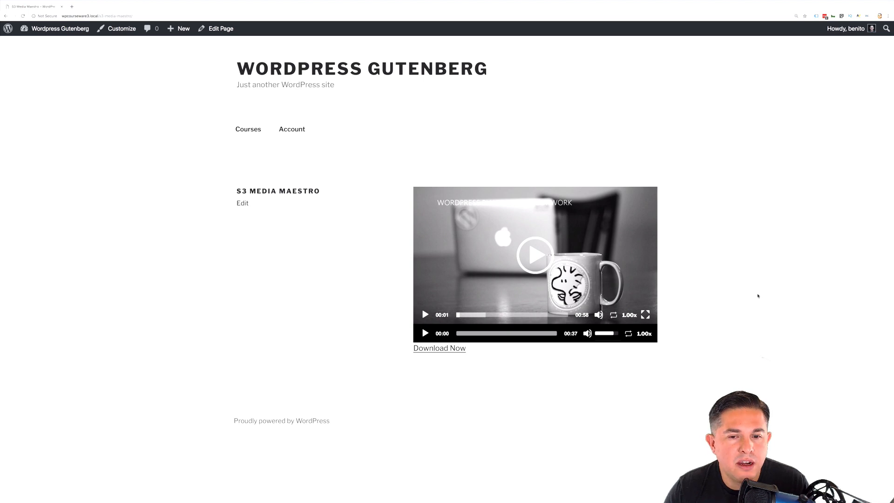
# Return to the dashboard, open Pages, and add a new page
pyautogui.click(59, 28)
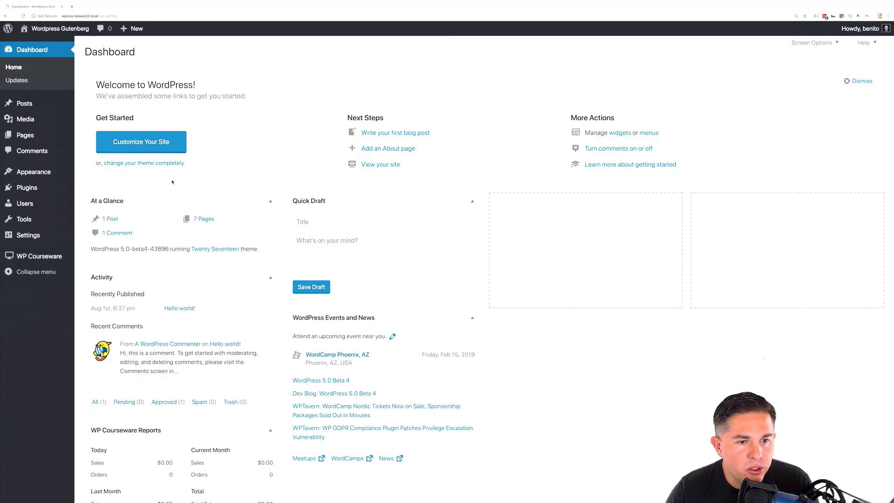
pyautogui.moveTo(248, 188)
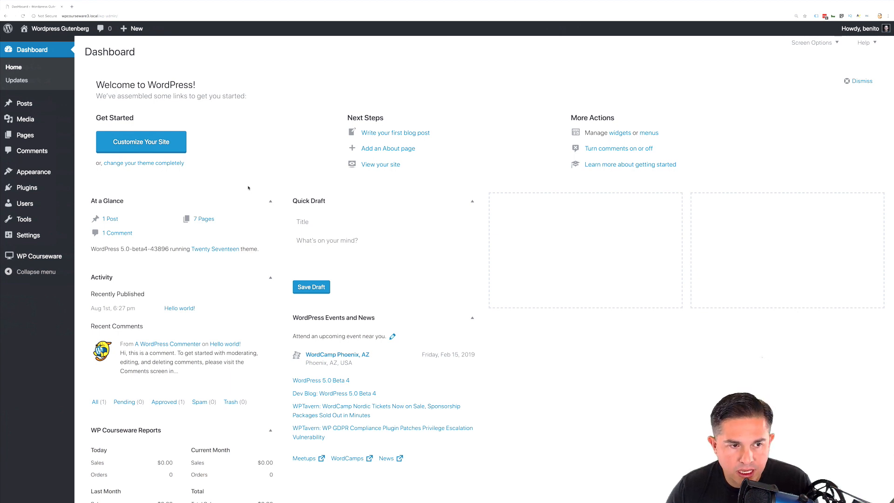
pyautogui.moveTo(24, 135)
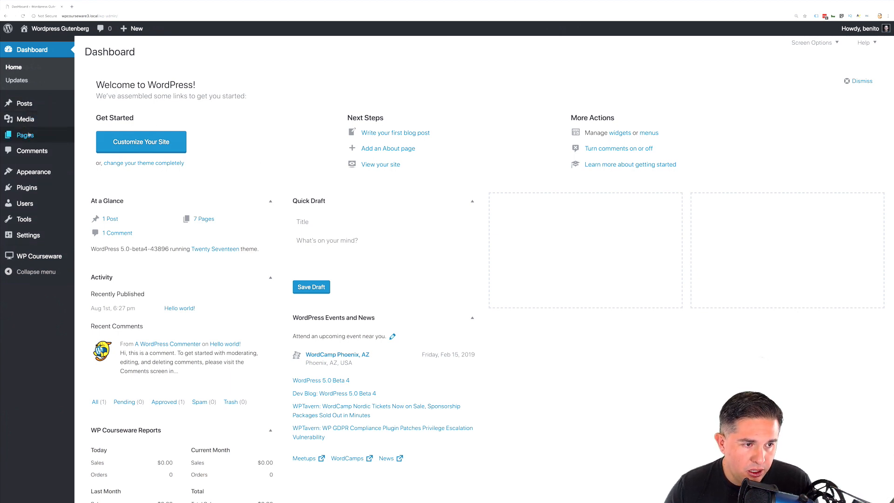
pyautogui.click(24, 134)
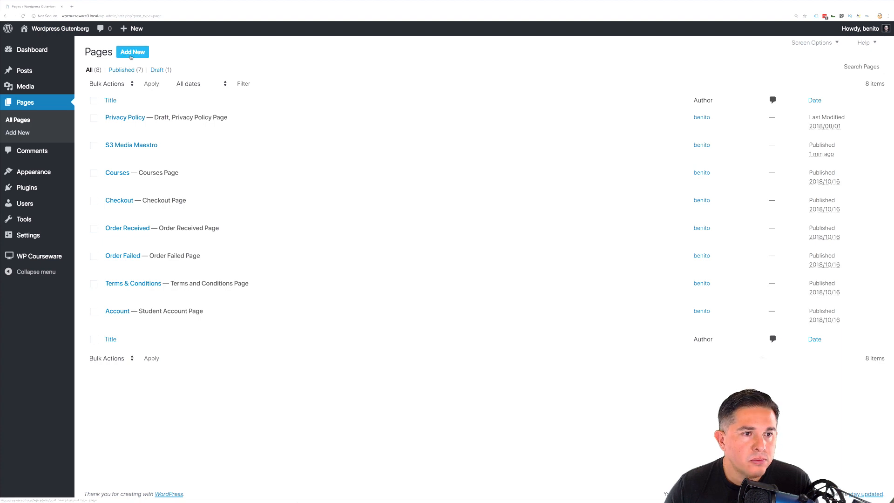
pyautogui.click(132, 52)
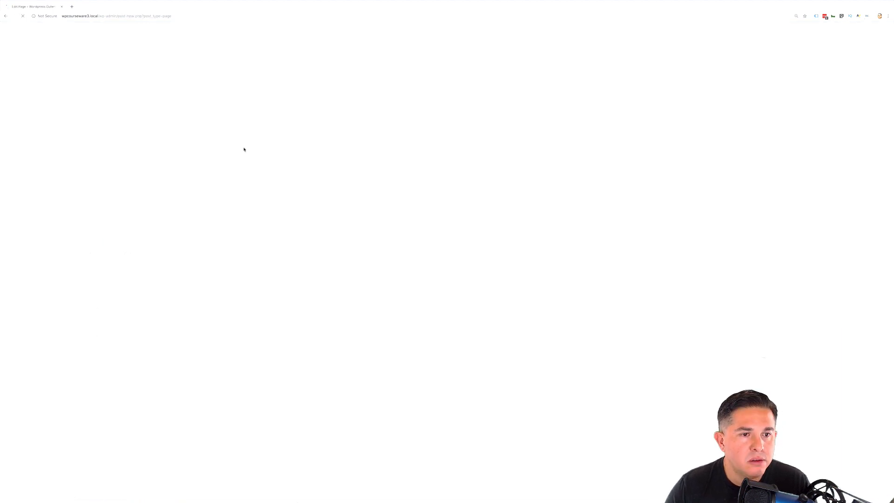
# Title the page 'Enrollment Button' and insert a WP Courseware Course Enrollment block
pyautogui.write('E')
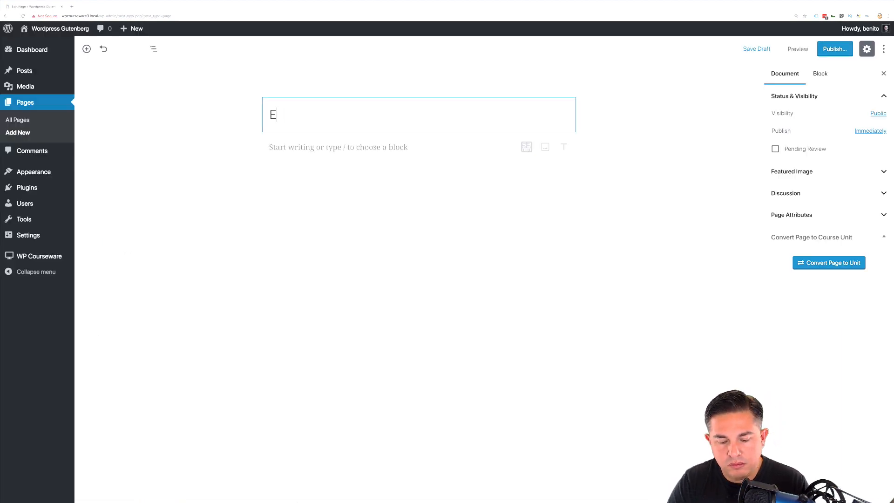
pyautogui.write('nrollment')
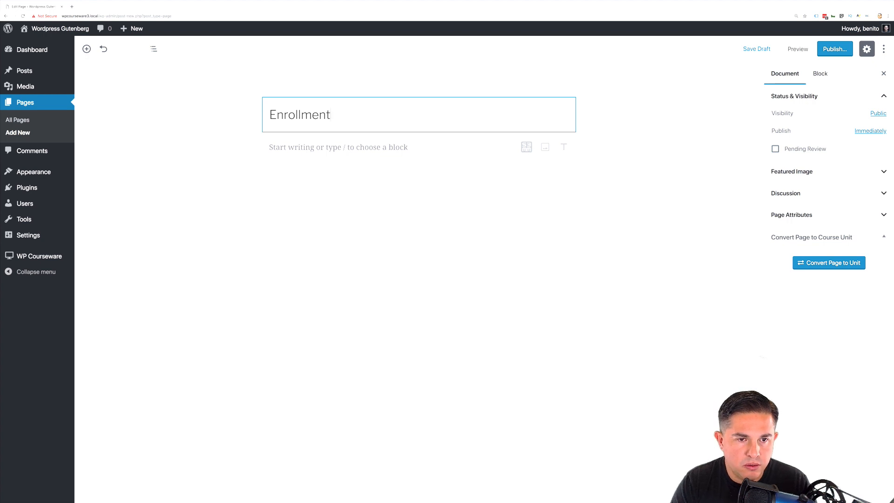
pyautogui.write('Button')
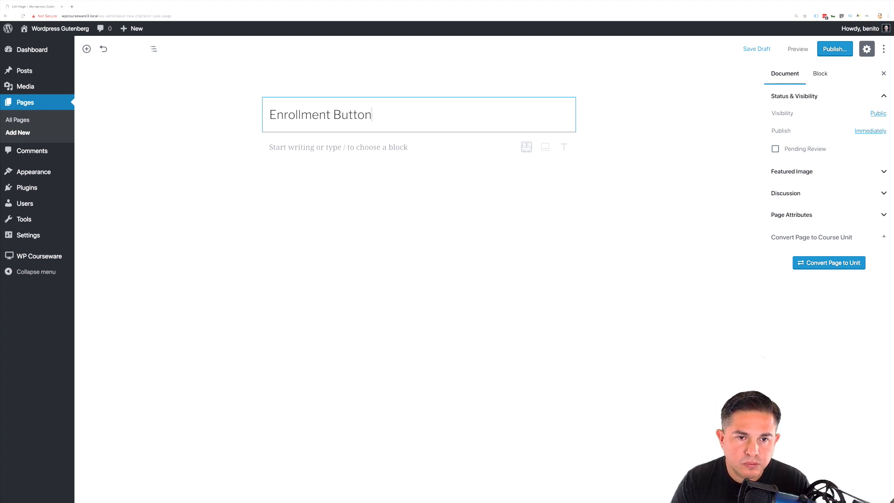
pyautogui.click(338, 147)
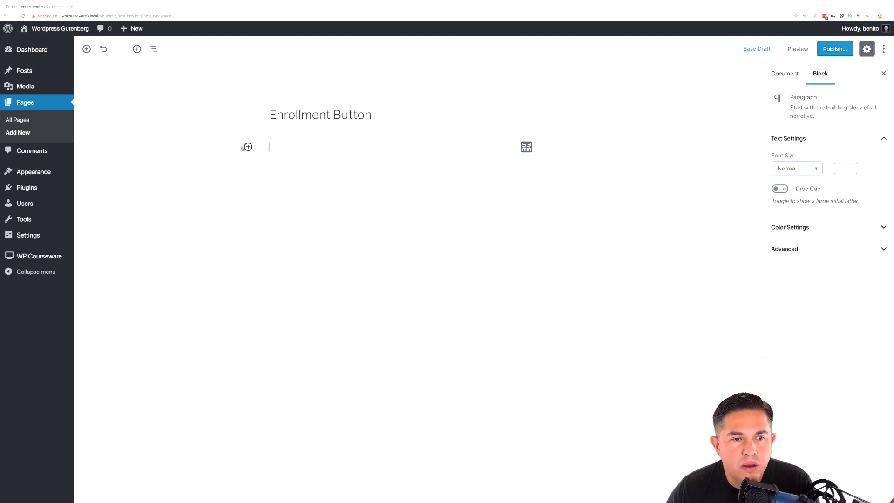
pyautogui.click(247, 147)
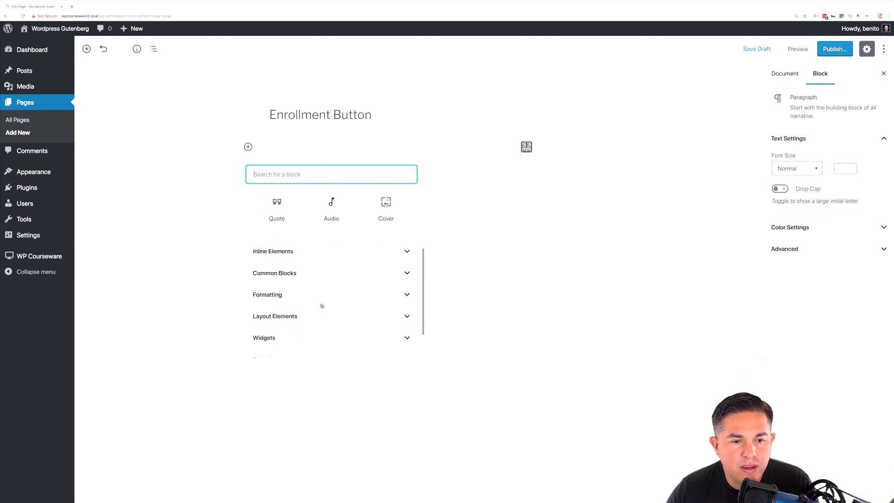
pyautogui.scroll(-3)
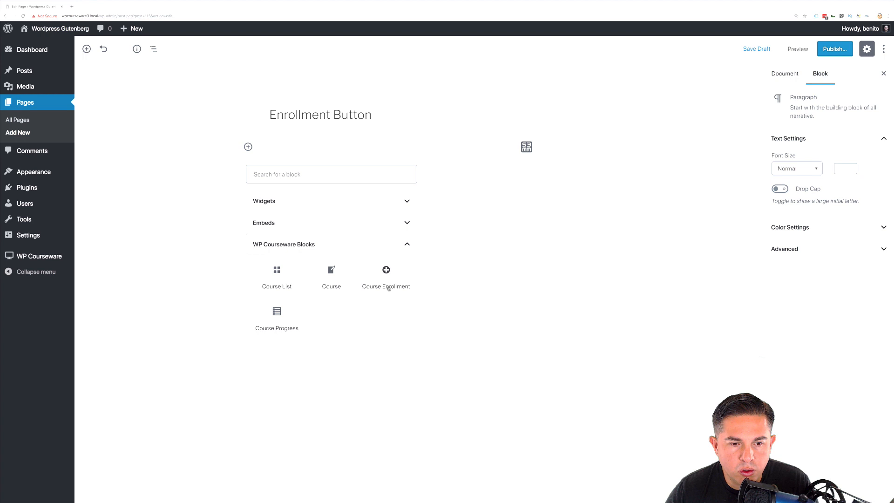
pyautogui.click(386, 269)
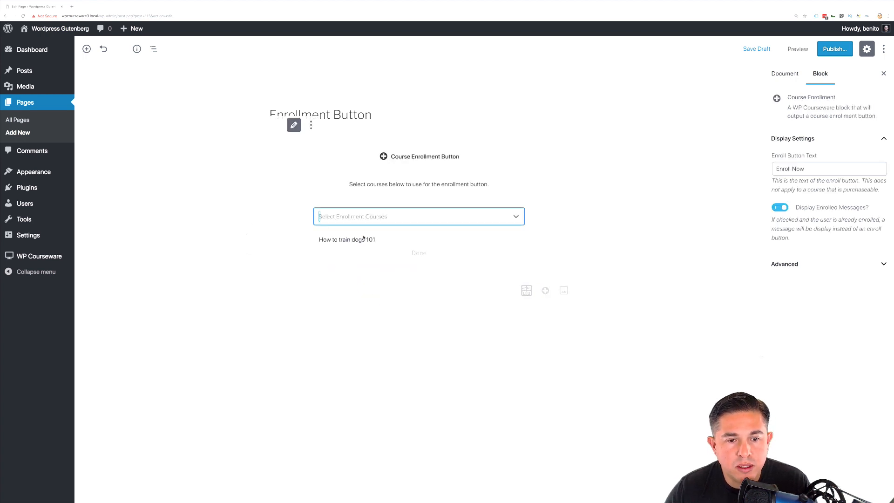
# Select 'How to train dogs 101' for enrollment and enter button text 'Enroll Into This Course'
pyautogui.click(346, 239)
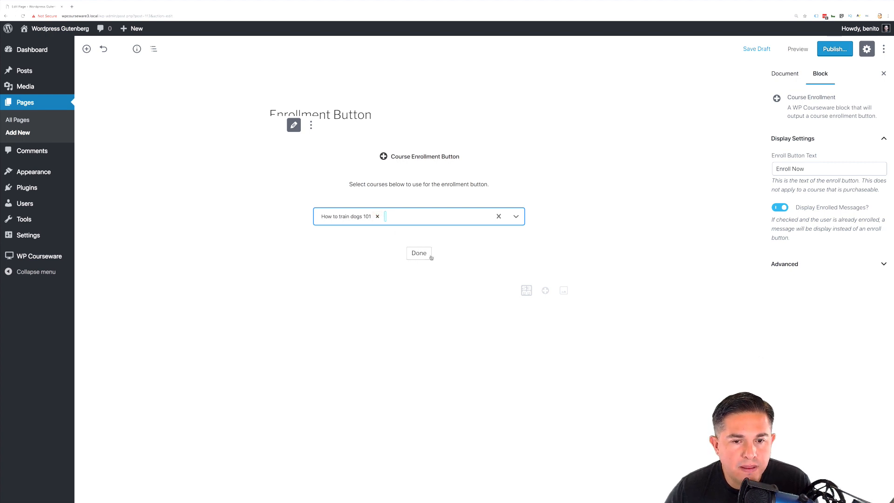
pyautogui.click(418, 253)
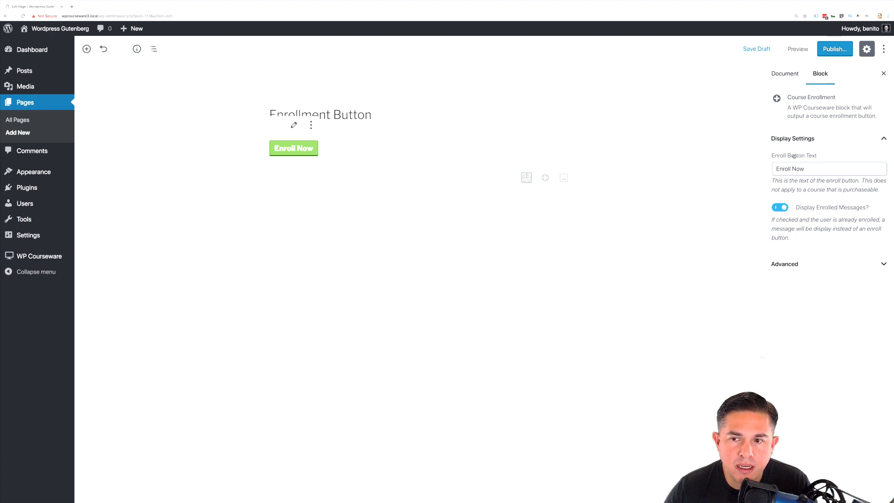
pyautogui.write('Enroll Into This Course')
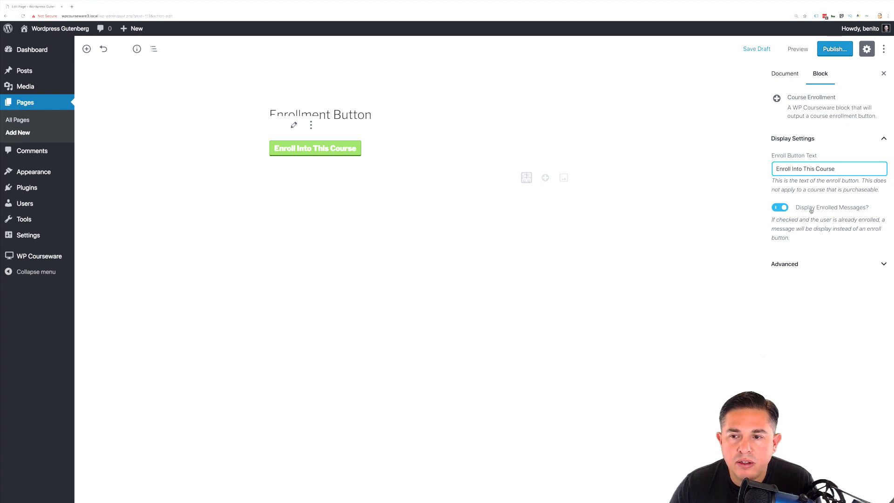
# Toggle Display Enrolled Messages off and back on, leaving it enabled
pyautogui.click(780, 206)
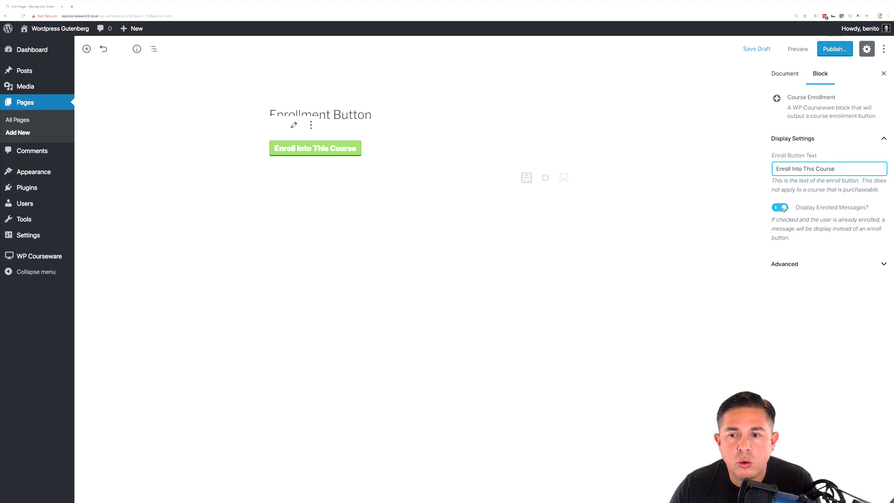
pyautogui.click(779, 207)
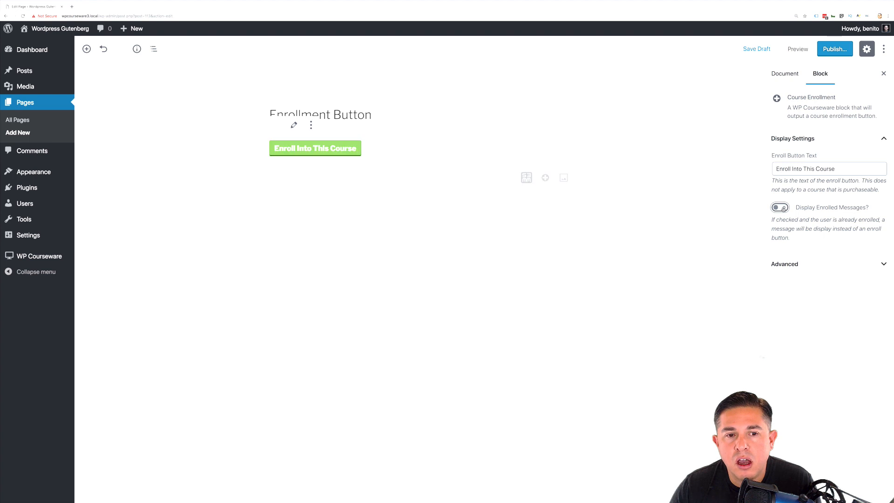
pyautogui.click(779, 207)
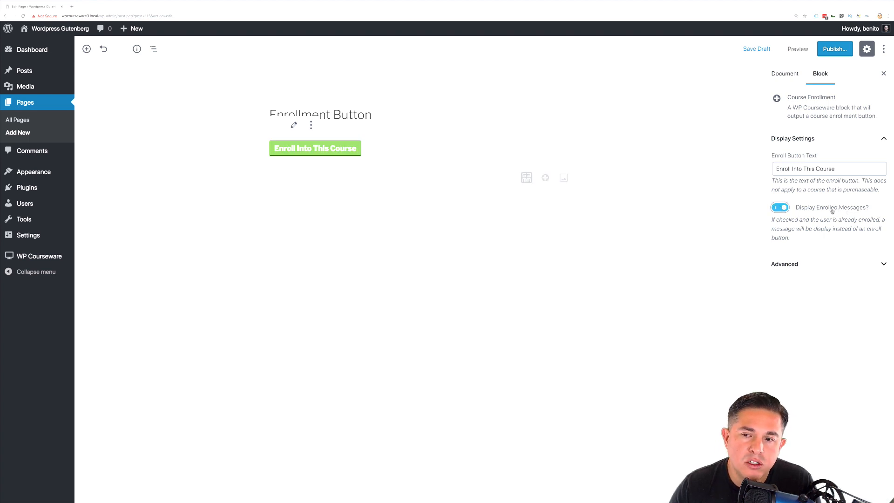
pyautogui.moveTo(567, 151)
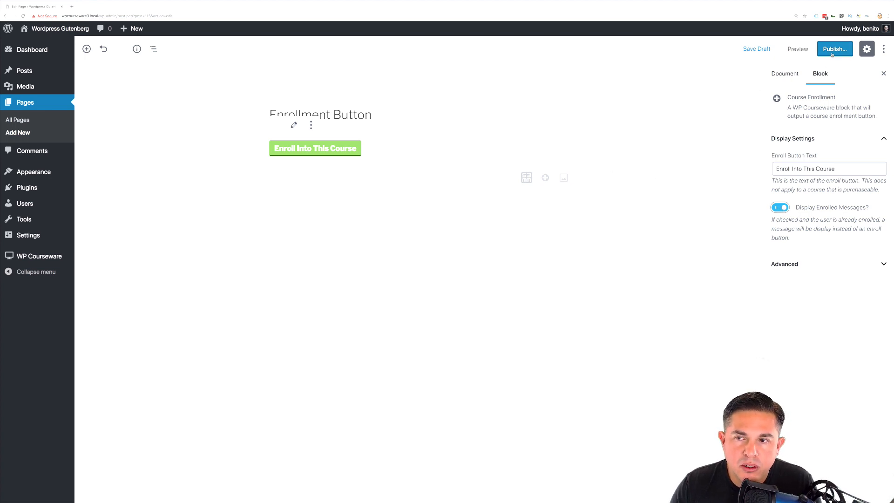
# Publish the Enrollment Button page and confirm publishing
pyautogui.click(834, 48)
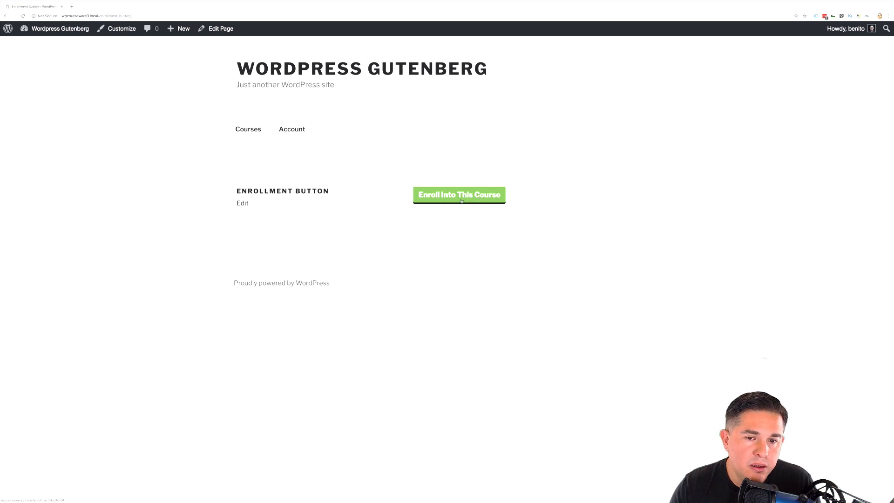
pyautogui.click(458, 194)
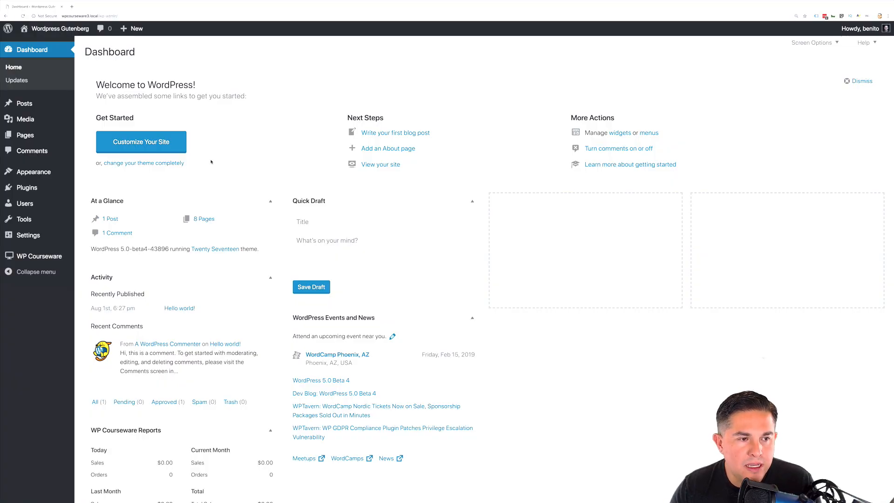
pyautogui.moveTo(25, 134)
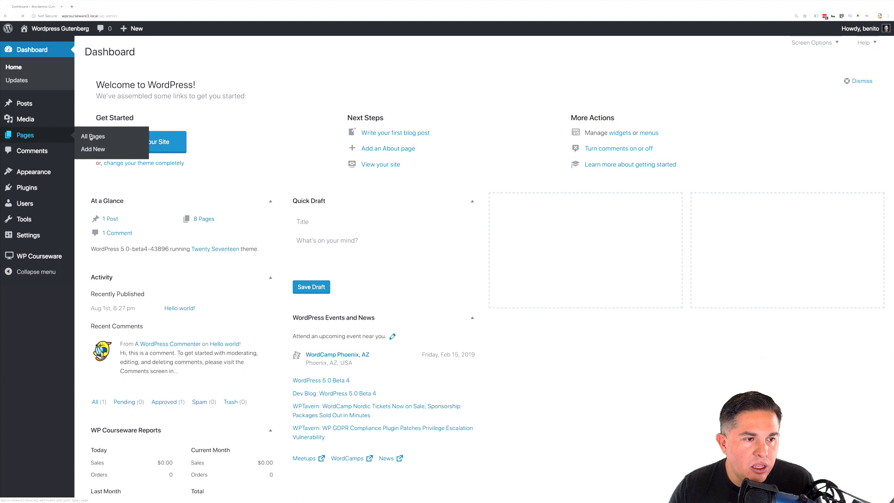
# Create a new page titled 'Course Outline' and insert a WP Courseware Course block
pyautogui.click(92, 137)
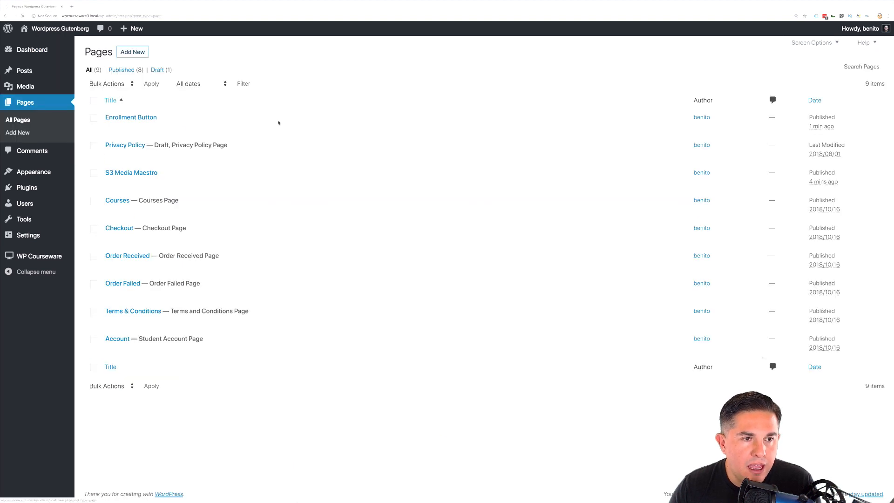
pyautogui.click(132, 52)
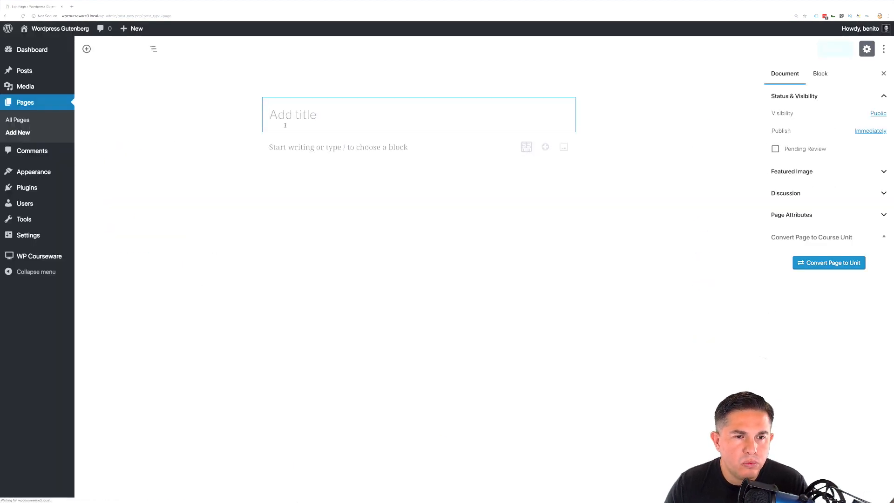
pyautogui.write('Course')
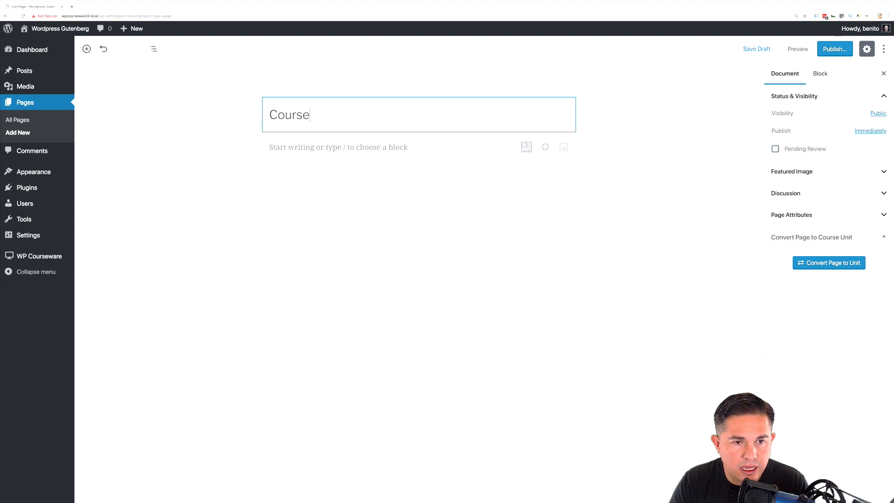
pyautogui.write('Outline')
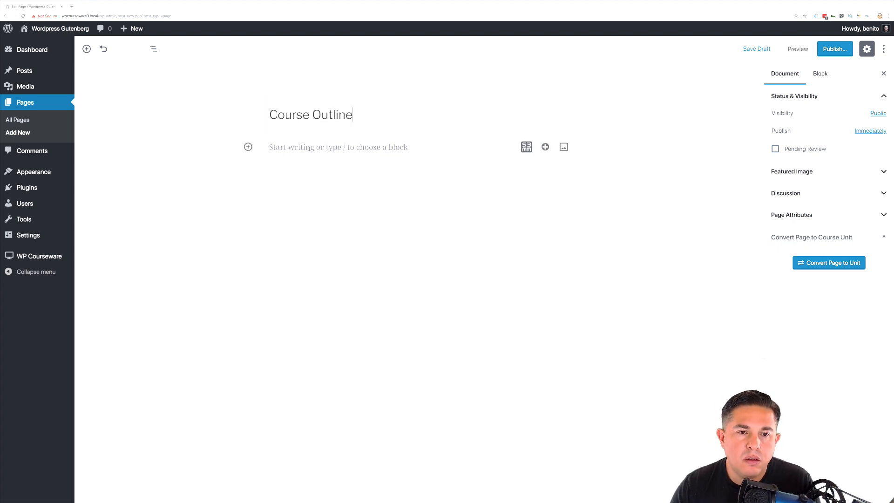
pyautogui.click(249, 146)
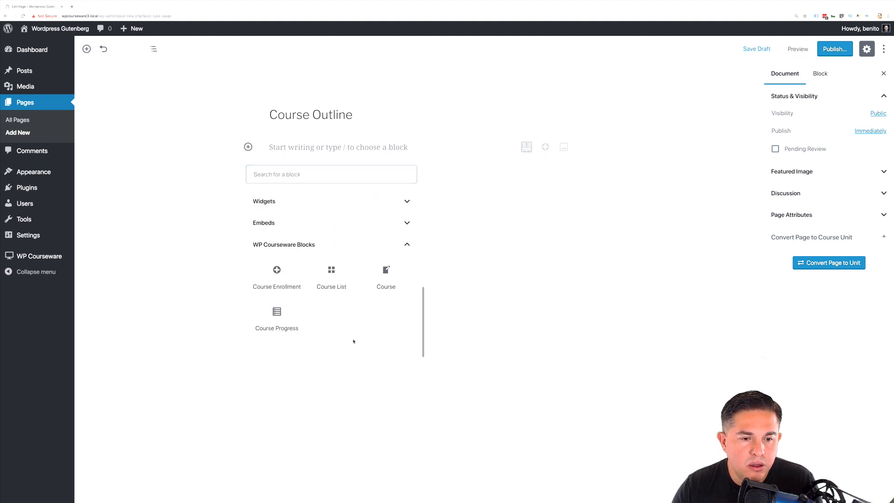
pyautogui.moveTo(304, 261)
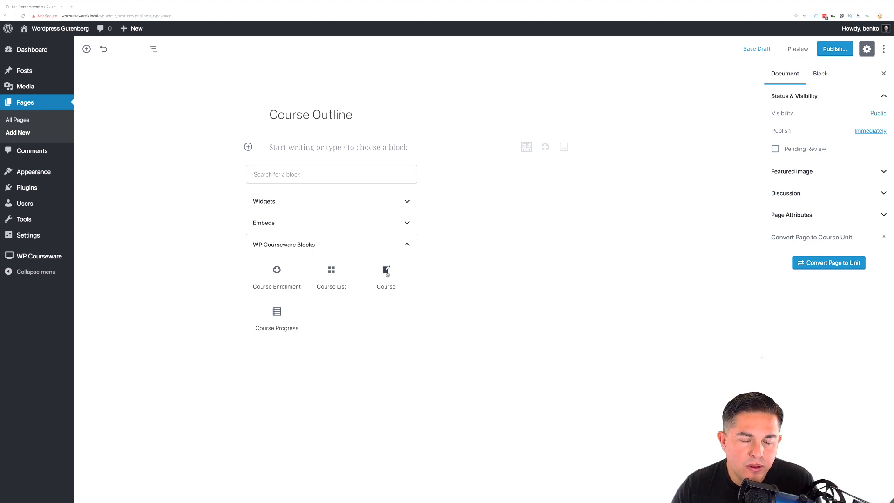
pyautogui.click(386, 270)
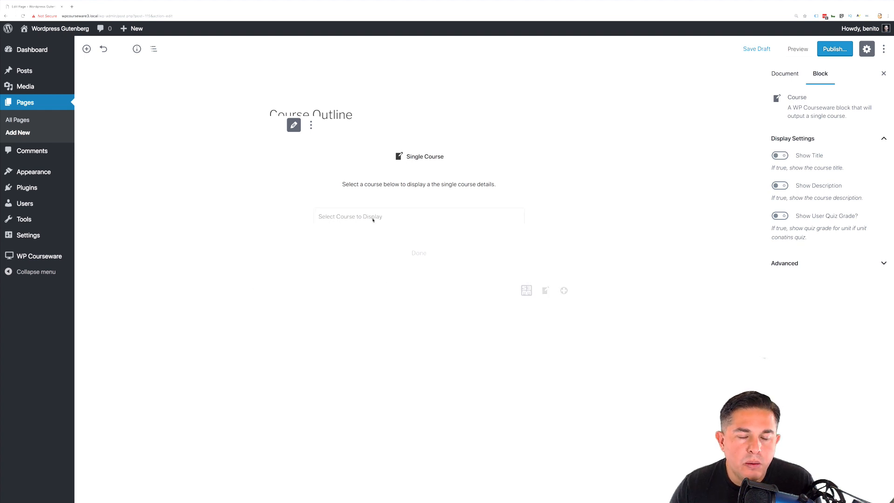
# Set the Course block to display 'How to train dogs 101' and finish its setup
pyautogui.click(418, 216)
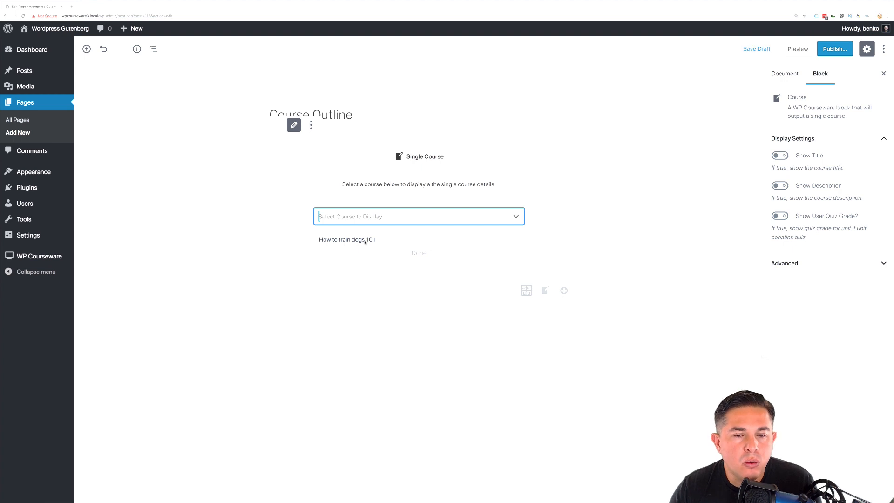
pyautogui.click(347, 239)
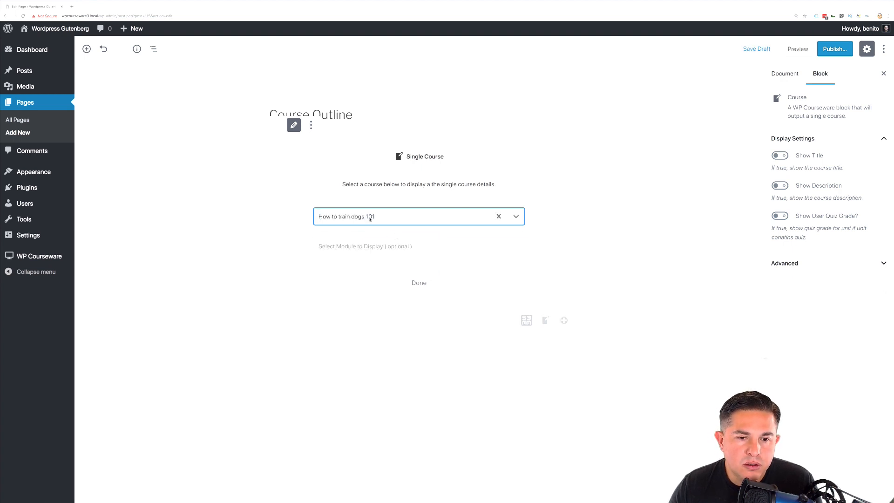
pyautogui.moveTo(388, 229)
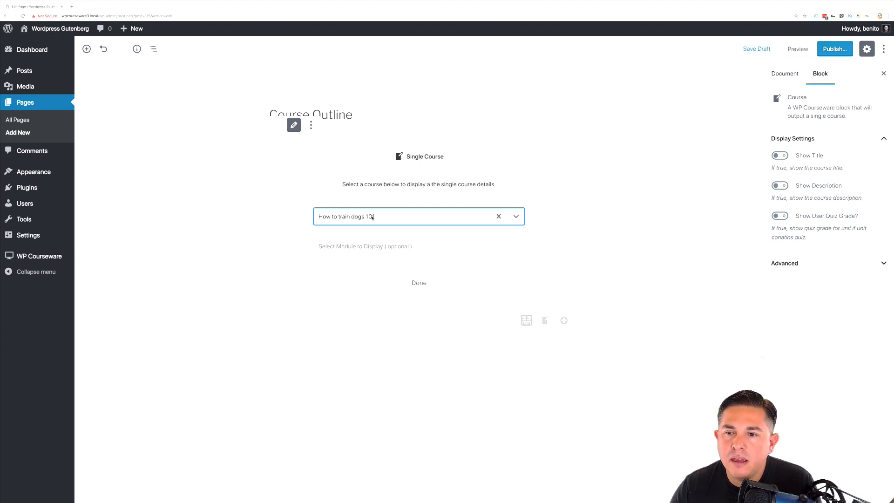
pyautogui.click(419, 282)
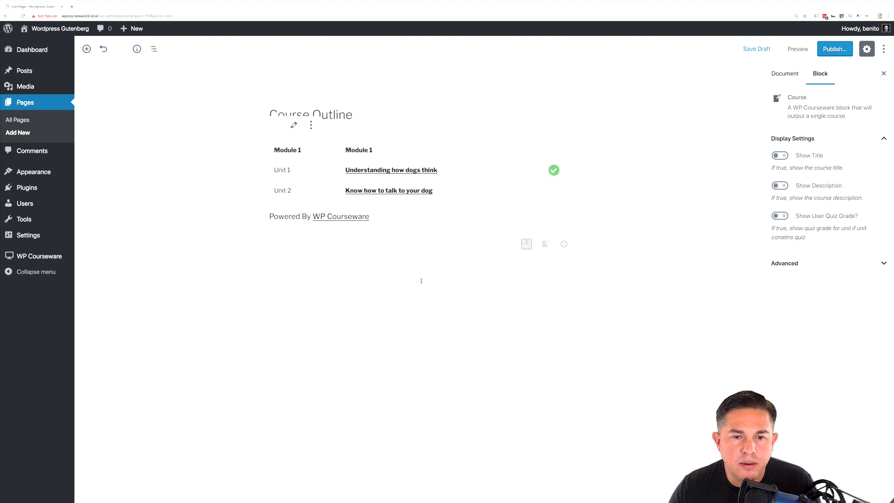
pyautogui.moveTo(346, 166)
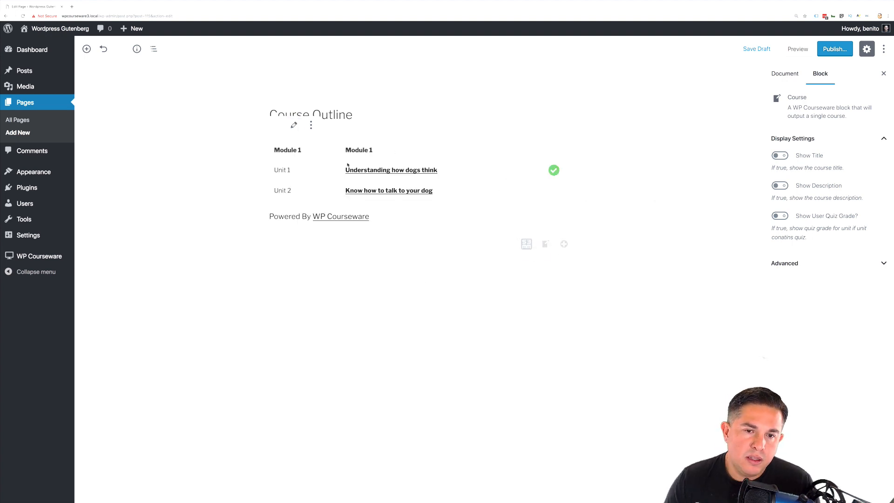
pyautogui.moveTo(485, 194)
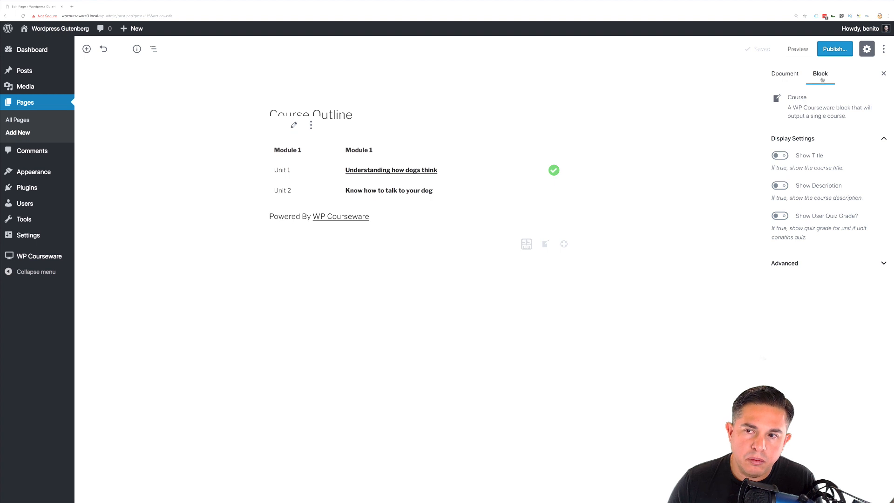
# Turn on Show Title and Show User Quiz Grade, leaving Show Description off
pyautogui.click(779, 155)
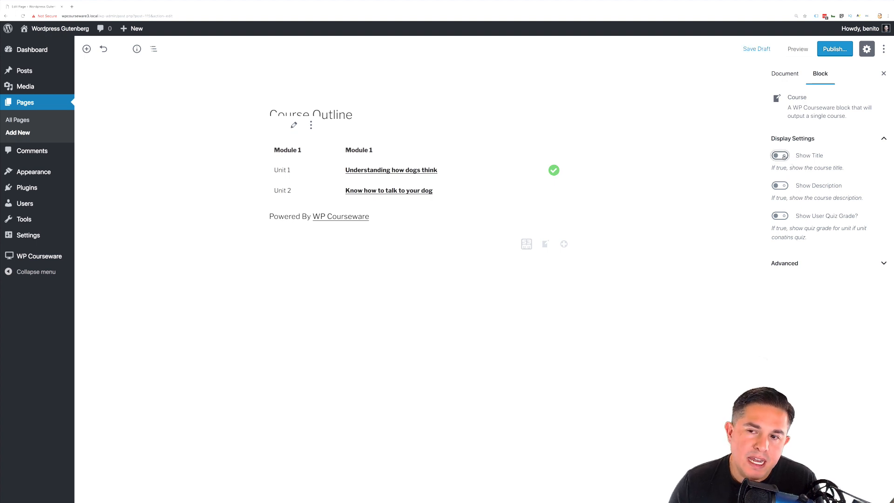
pyautogui.click(779, 155)
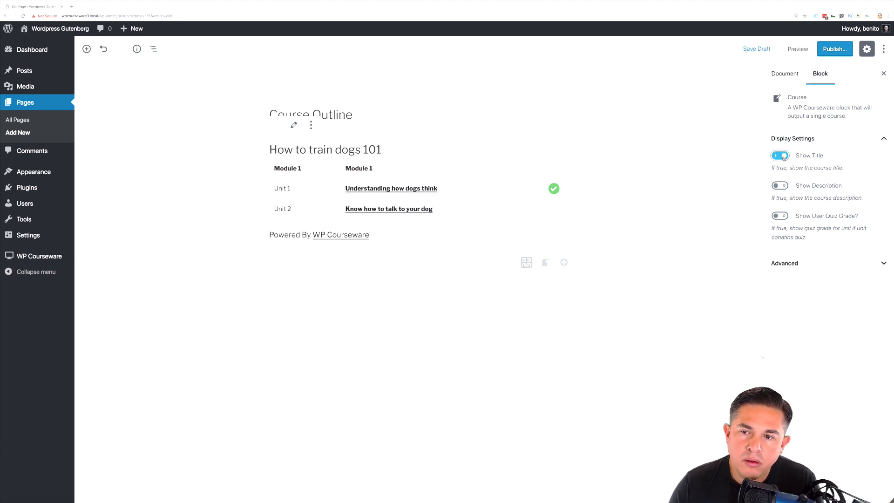
pyautogui.click(780, 185)
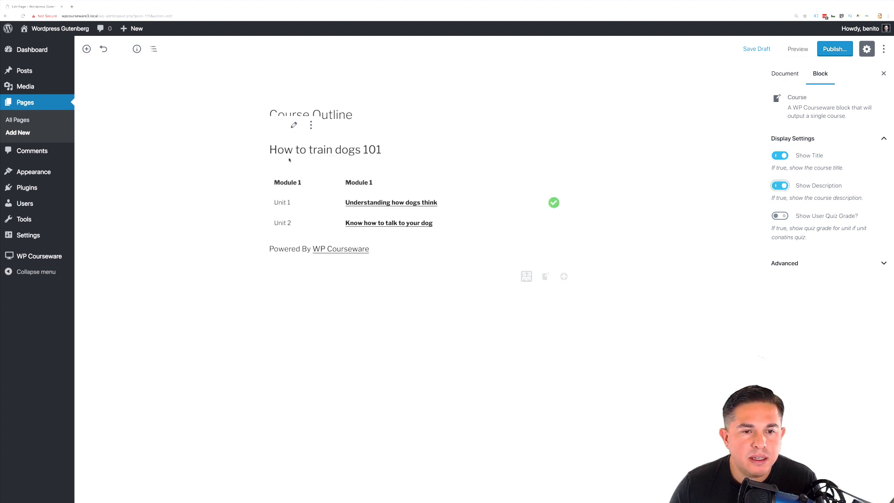
pyautogui.click(780, 185)
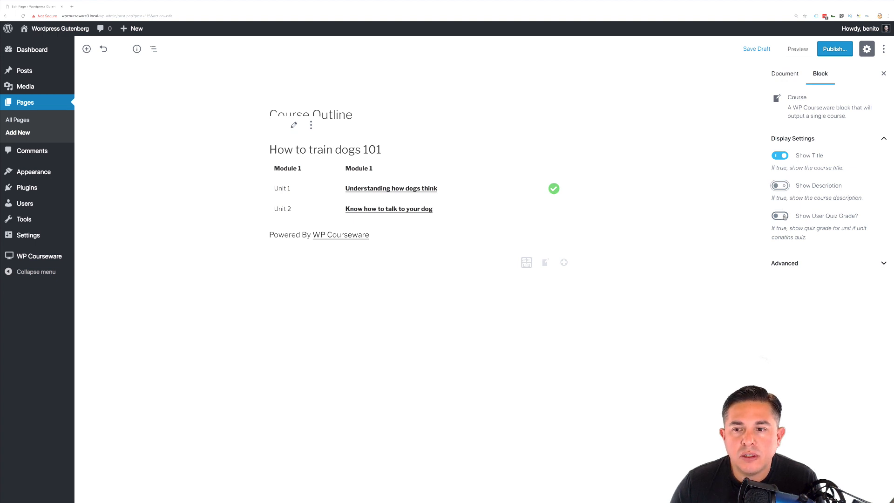
pyautogui.click(780, 215)
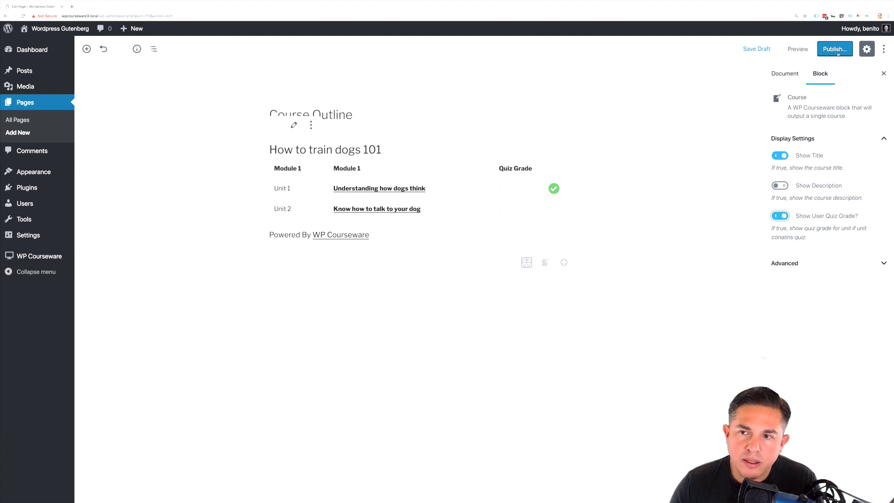
# Publish the Course Outline page and open its live view
pyautogui.click(834, 49)
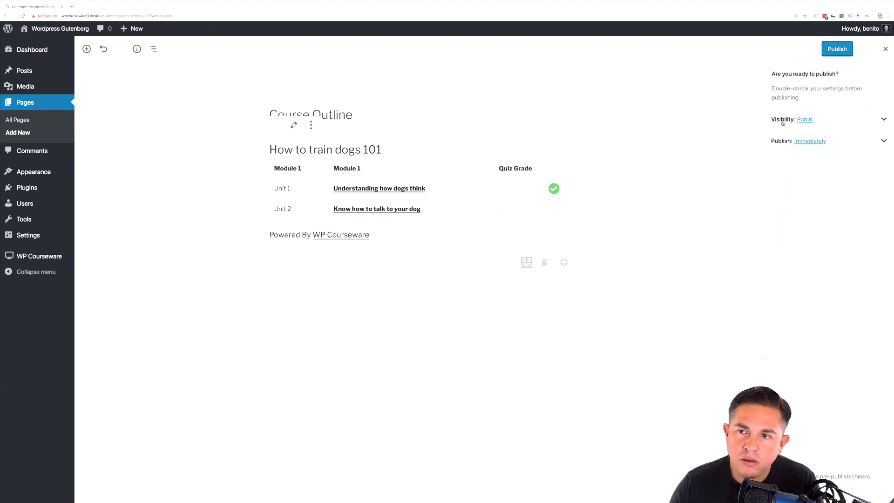
pyautogui.click(836, 49)
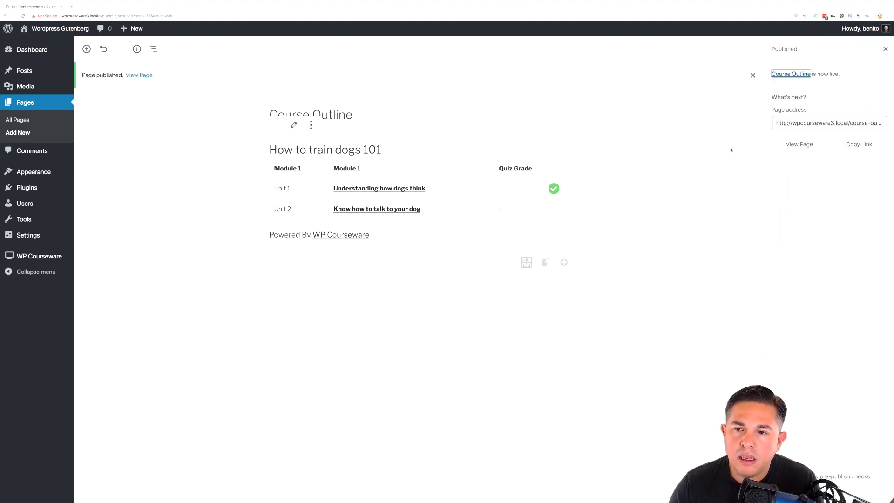
pyautogui.click(138, 75)
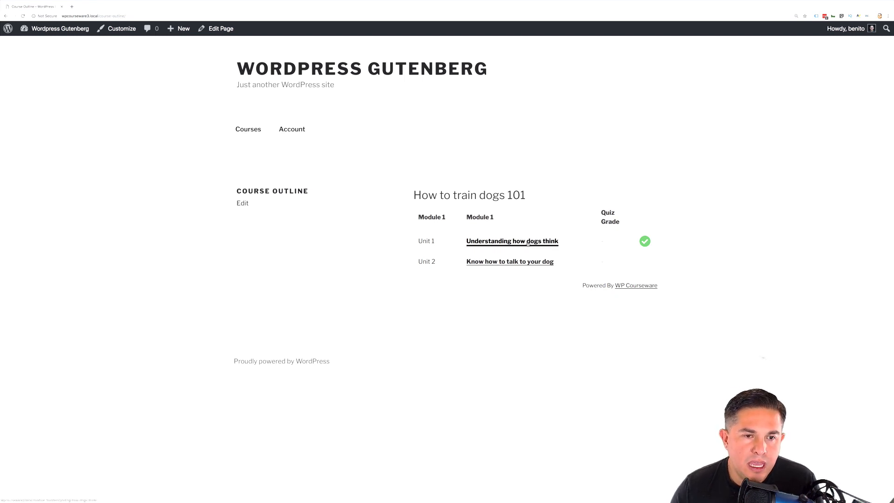
pyautogui.moveTo(511, 241)
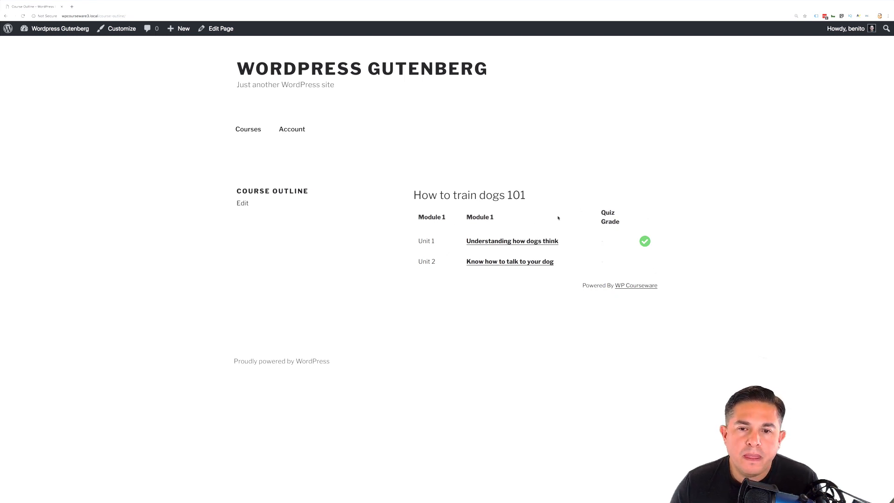
# Leave the live Course Outline page for the WordPress admin Dashboard
pyautogui.click(846, 28)
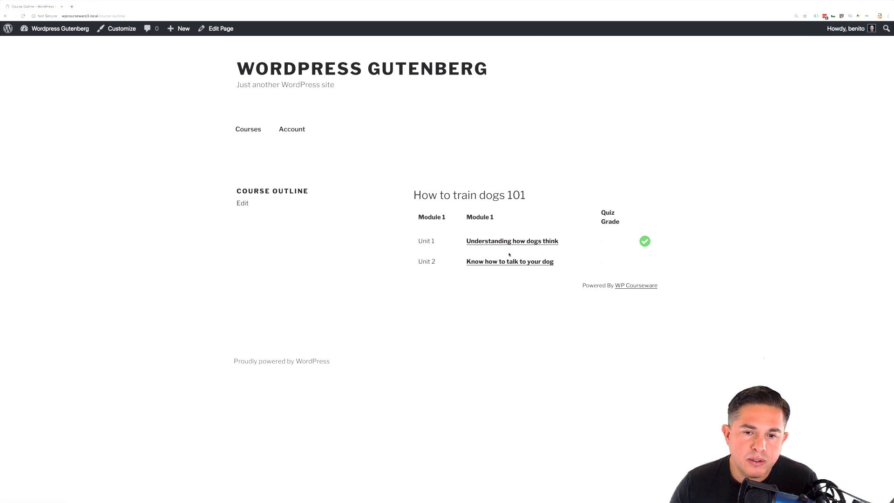
pyautogui.moveTo(803, 90)
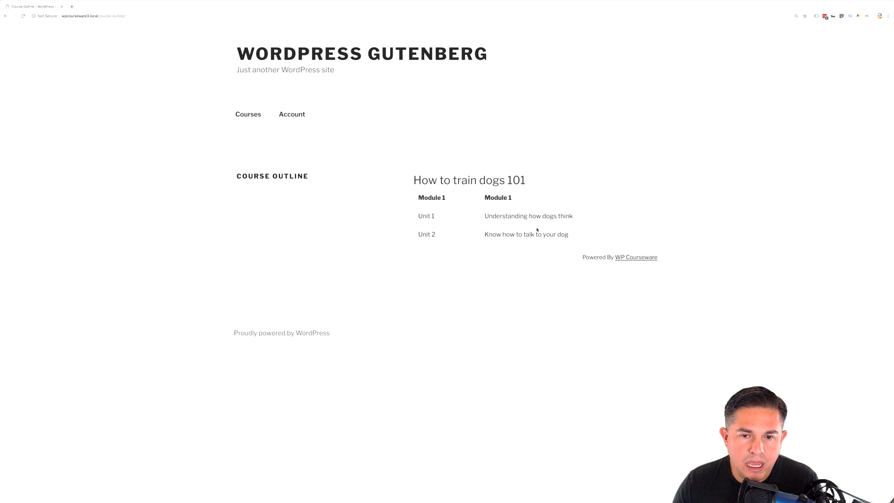
pyautogui.moveTo(498, 222)
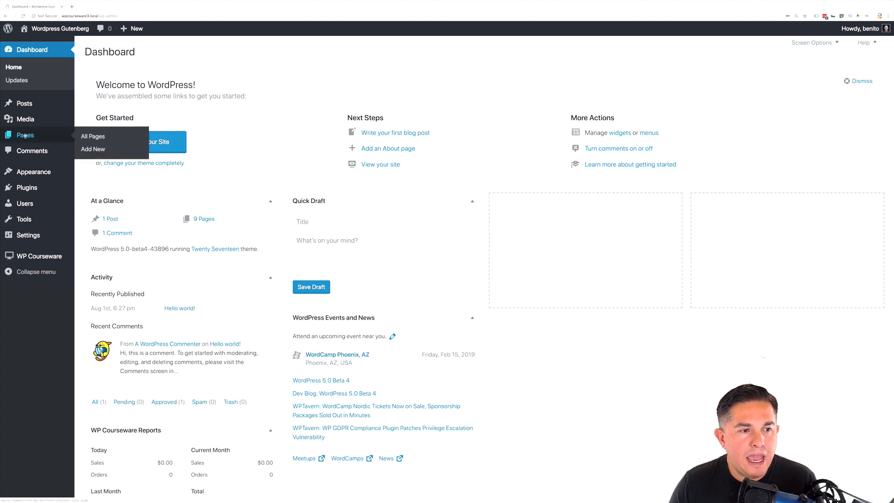
# Start a new page from All Pages and title it 'Course Progress'
pyautogui.click(92, 136)
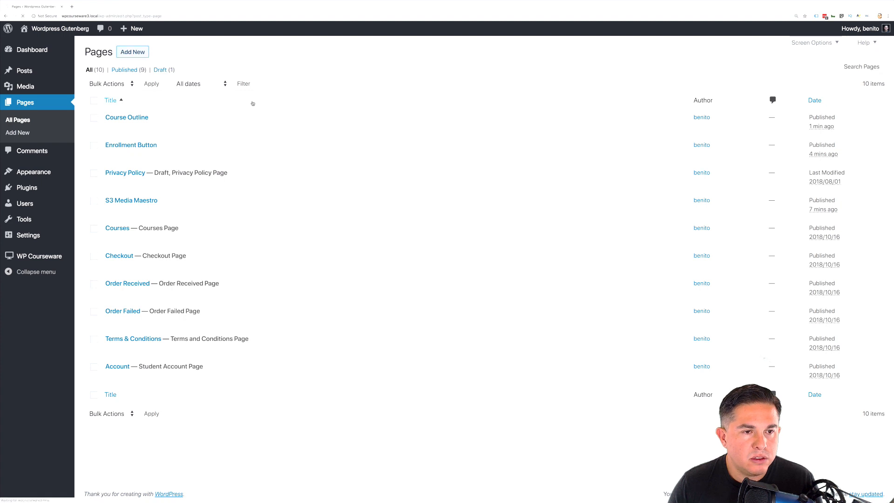
pyautogui.click(132, 52)
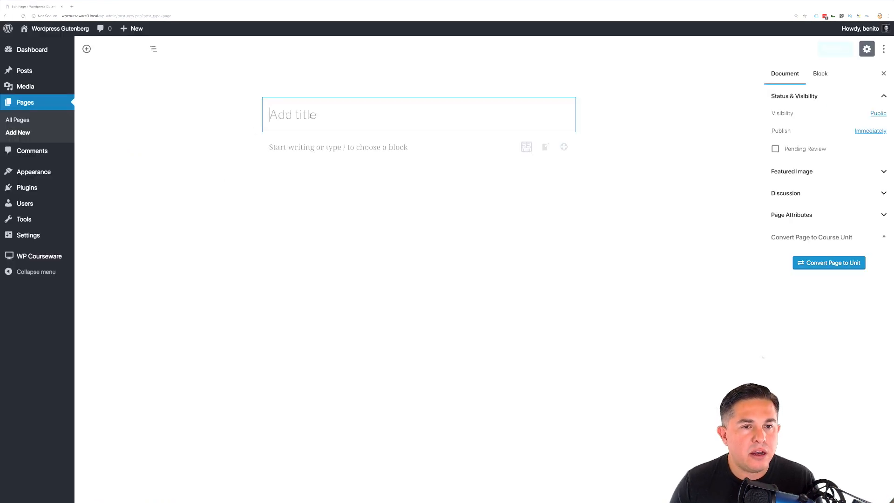
pyautogui.write('Course Progre')
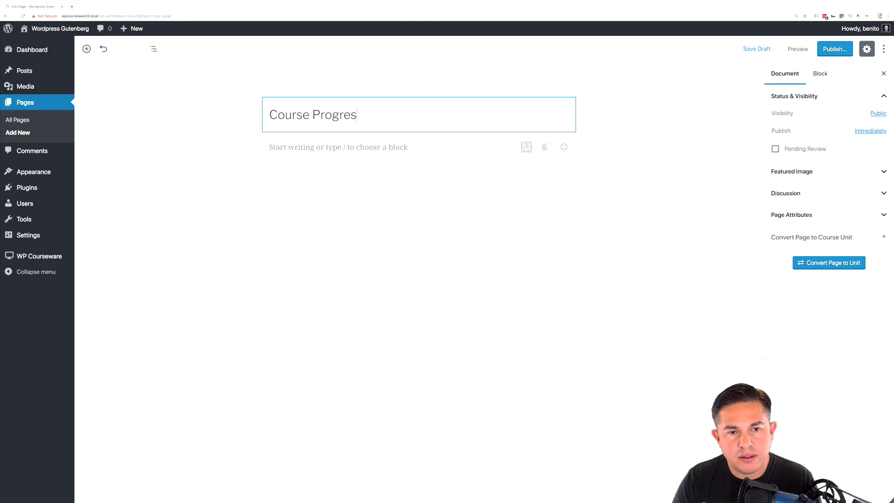
pyautogui.write('s')
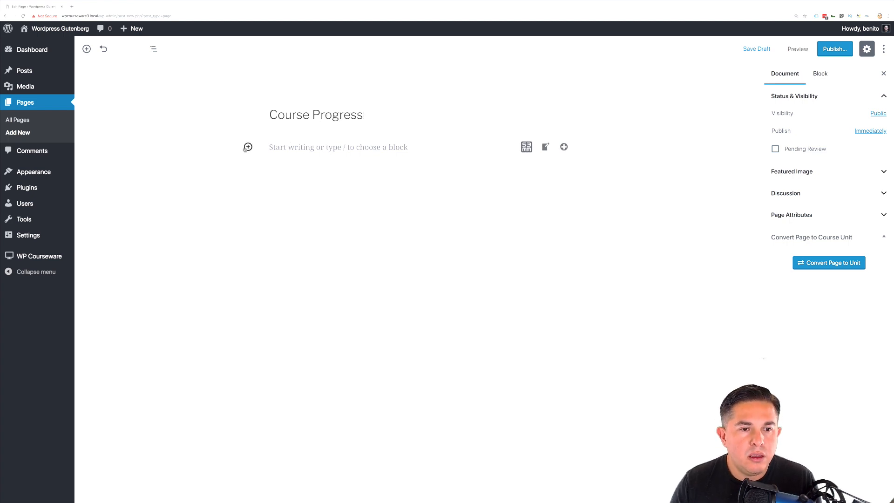
# Open the block inserter in the Course Progress page body
pyautogui.click(247, 147)
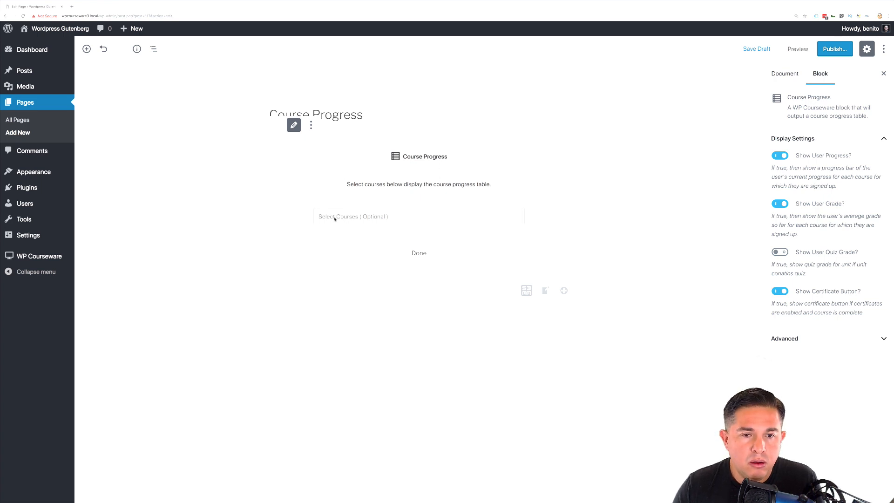
pyautogui.moveTo(490, 196)
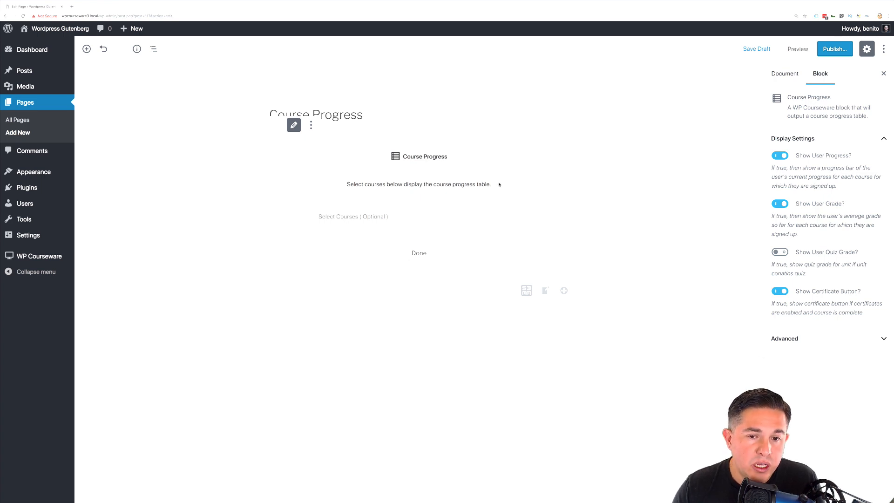
pyautogui.moveTo(481, 200)
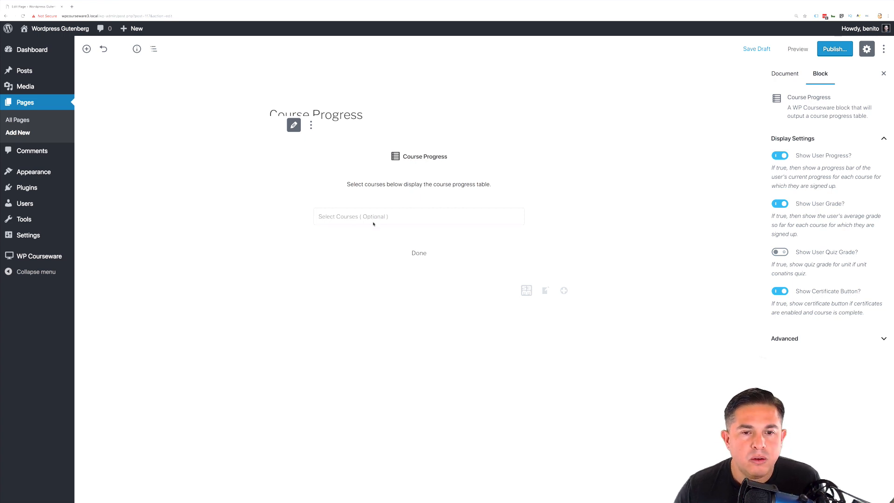
pyautogui.moveTo(368, 216)
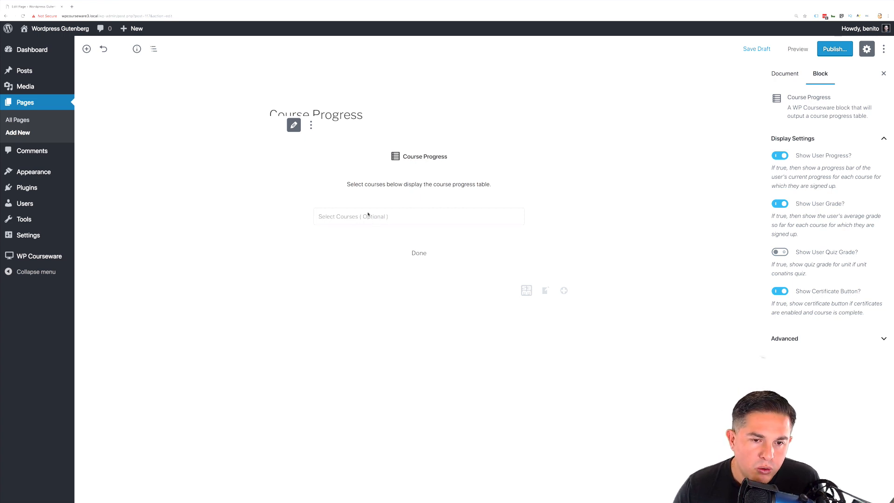
pyautogui.moveTo(397, 218)
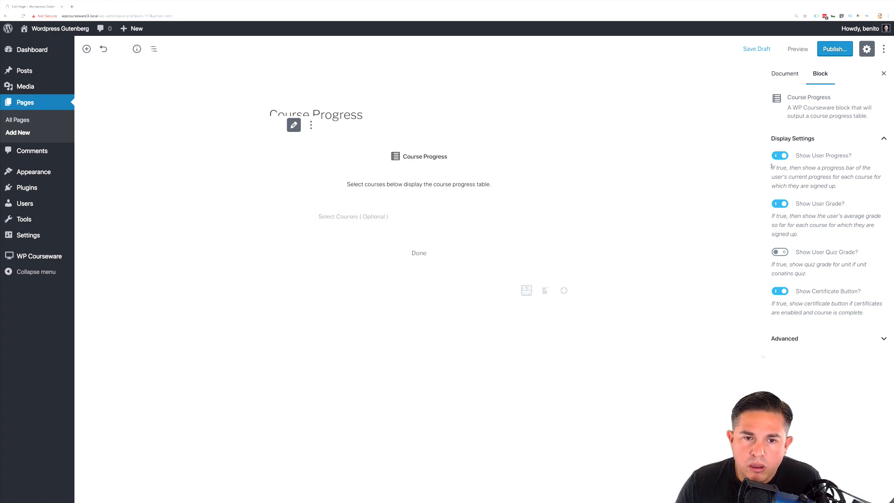
# Render the progress table and enable user progress, user grade, quiz grade and certificate displays
pyautogui.click(419, 253)
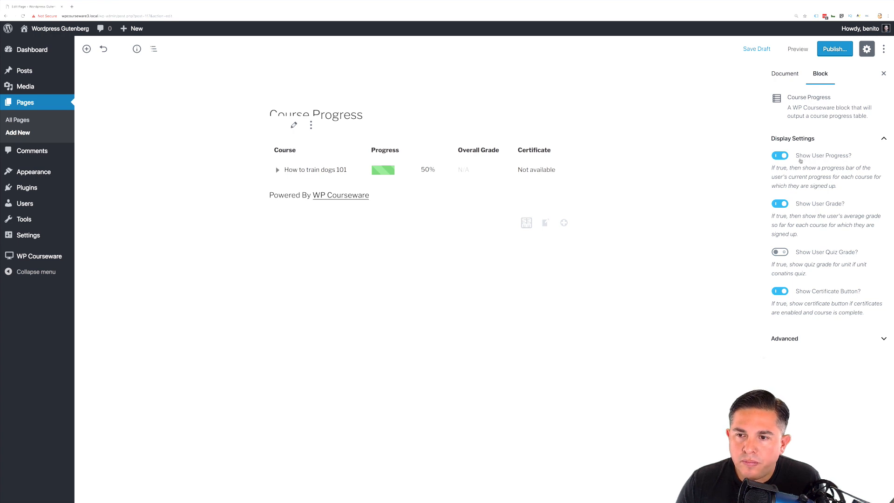
pyautogui.click(780, 155)
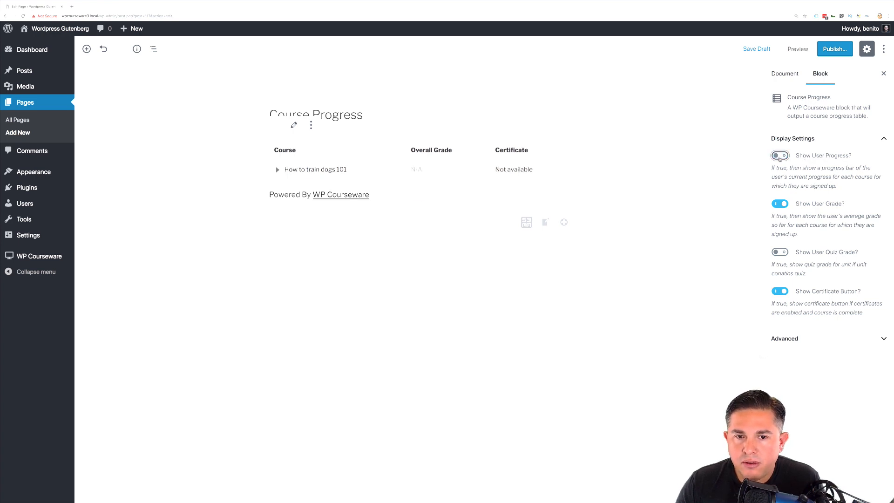
pyautogui.click(780, 155)
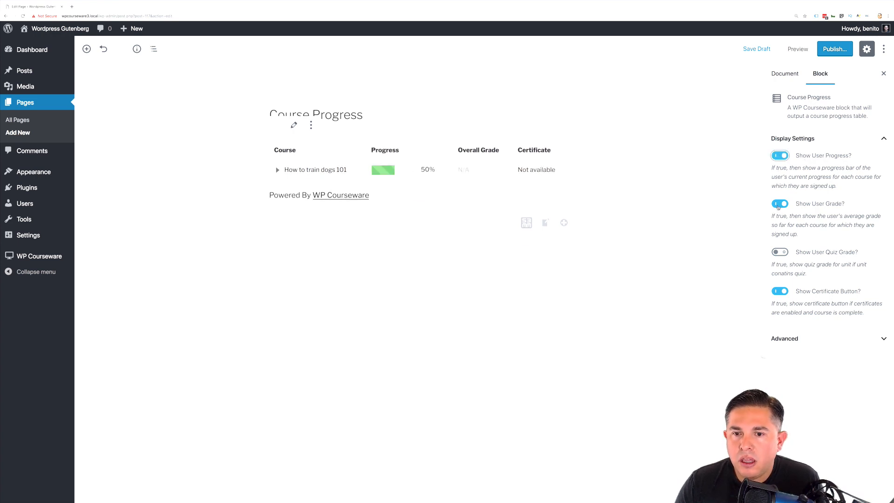
pyautogui.click(779, 204)
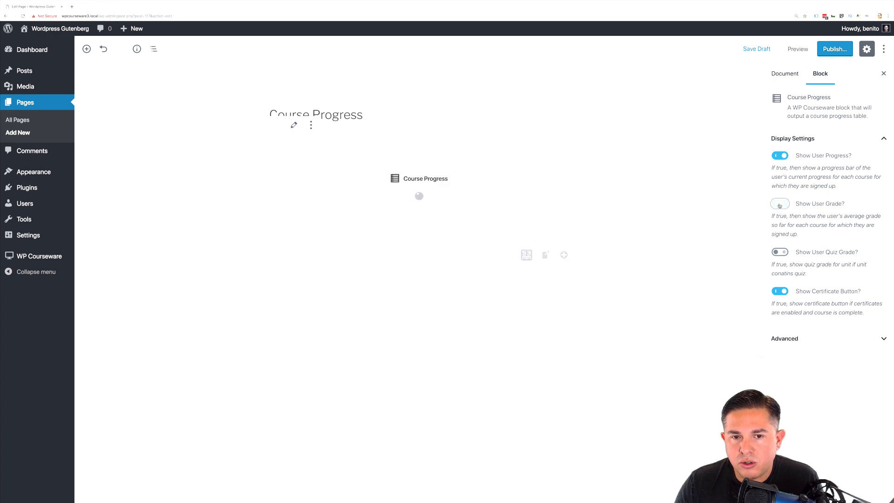
pyautogui.click(779, 203)
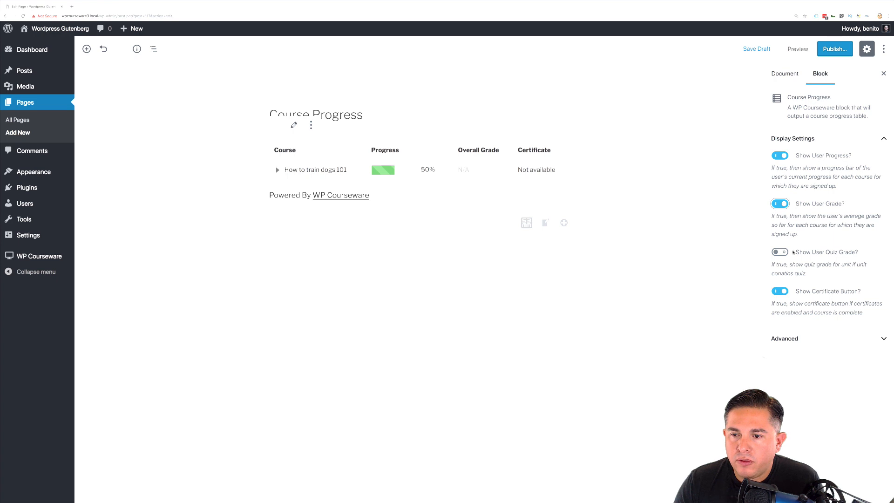
pyautogui.click(779, 251)
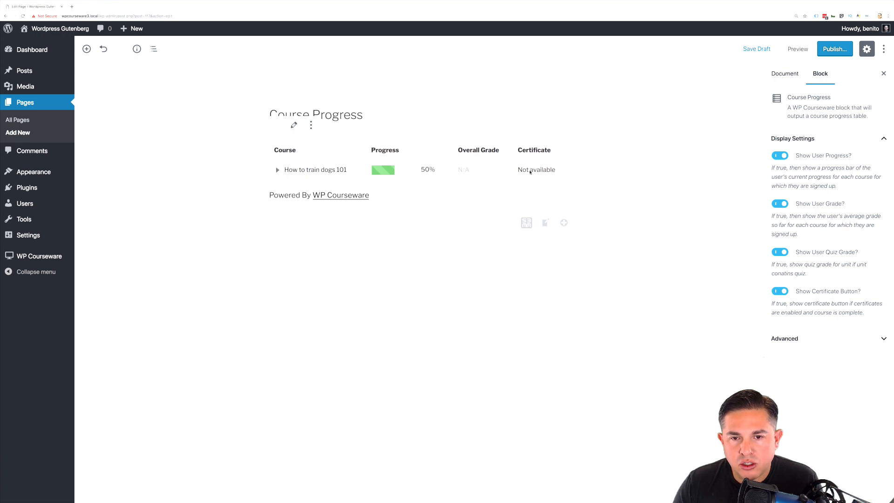
pyautogui.moveTo(658, 209)
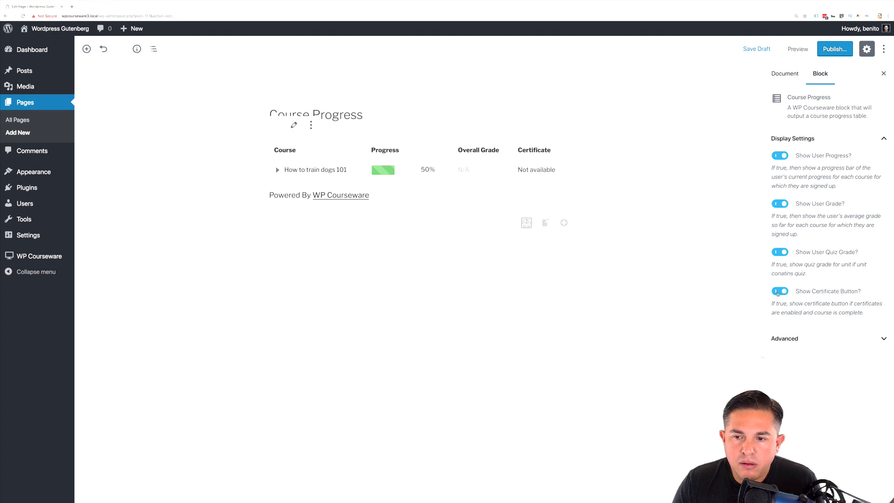
pyautogui.click(781, 291)
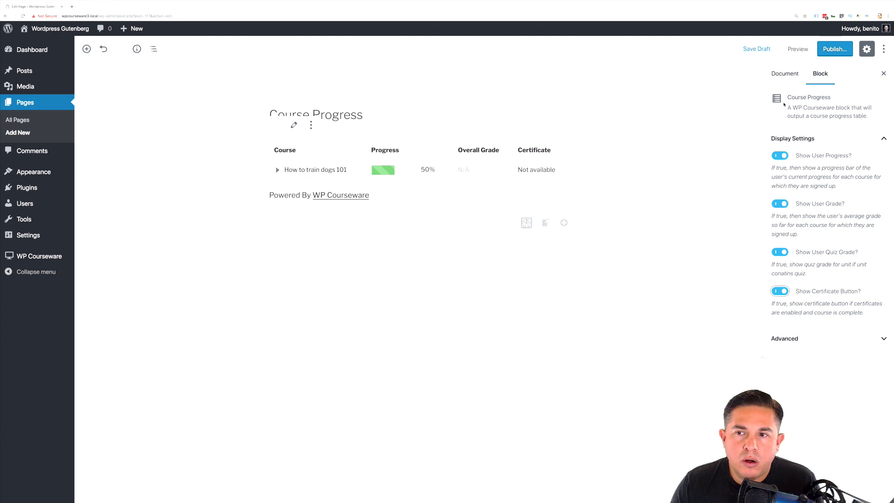
# Publish the Course Progress page, confirming in the pre-publish panel
pyautogui.click(757, 48)
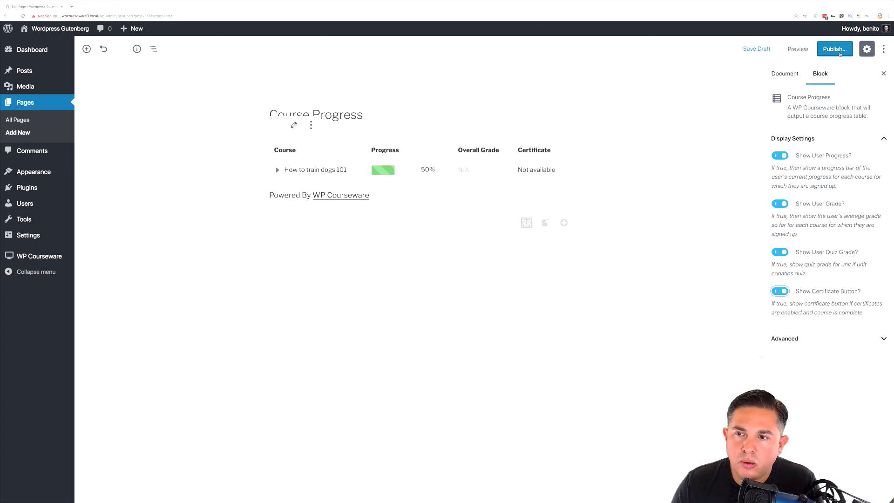
pyautogui.click(834, 48)
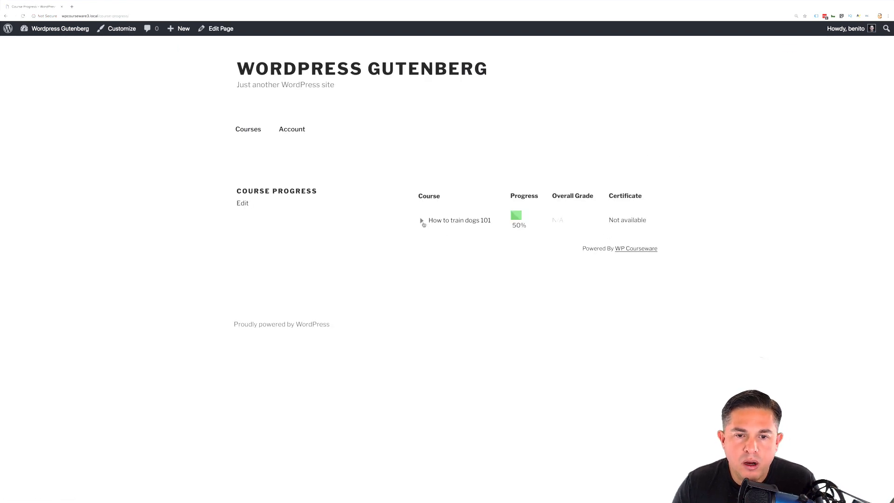
# Expand and collapse the How to train dogs 101 row, then return to the Dashboard
pyautogui.click(421, 221)
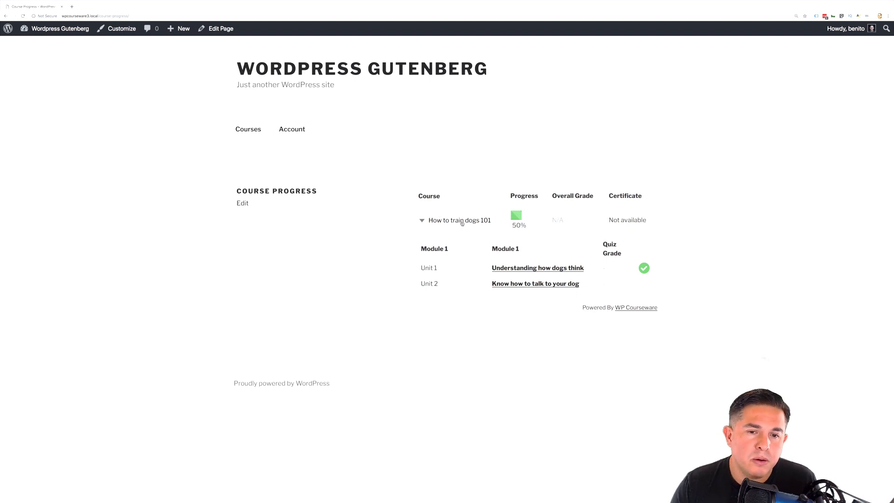
pyautogui.moveTo(384, 226)
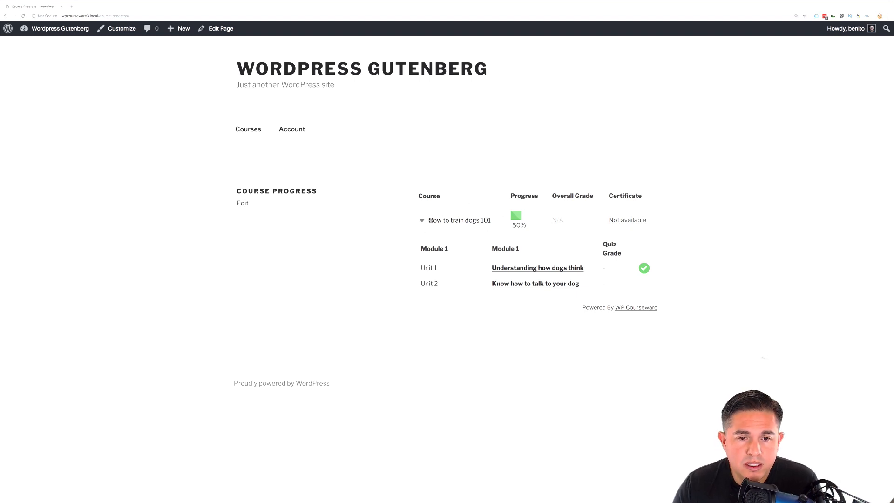
pyautogui.click(421, 221)
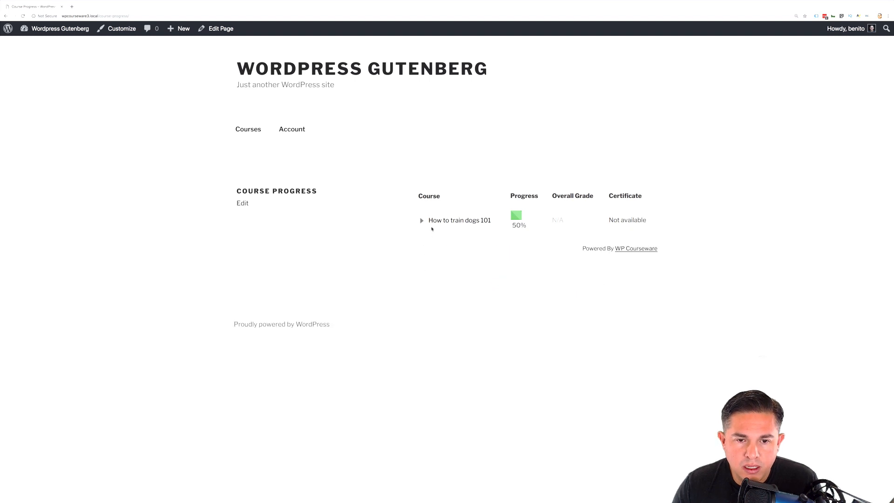
pyautogui.click(422, 220)
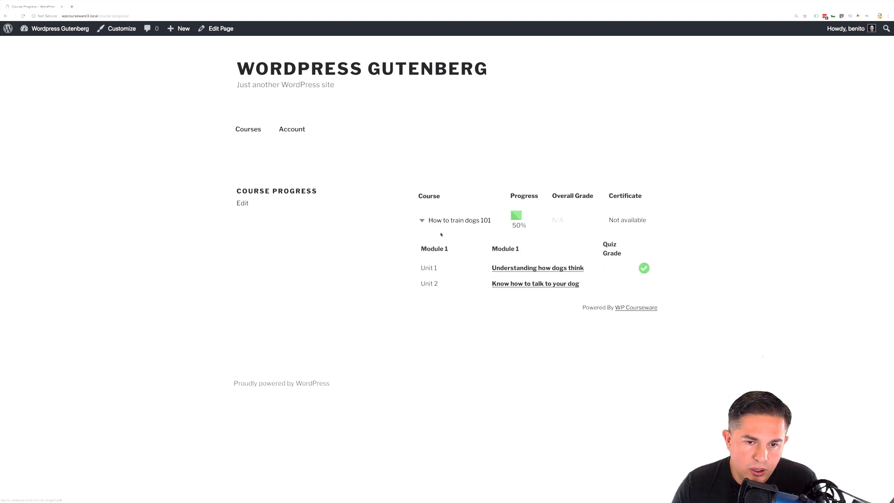
pyautogui.click(422, 221)
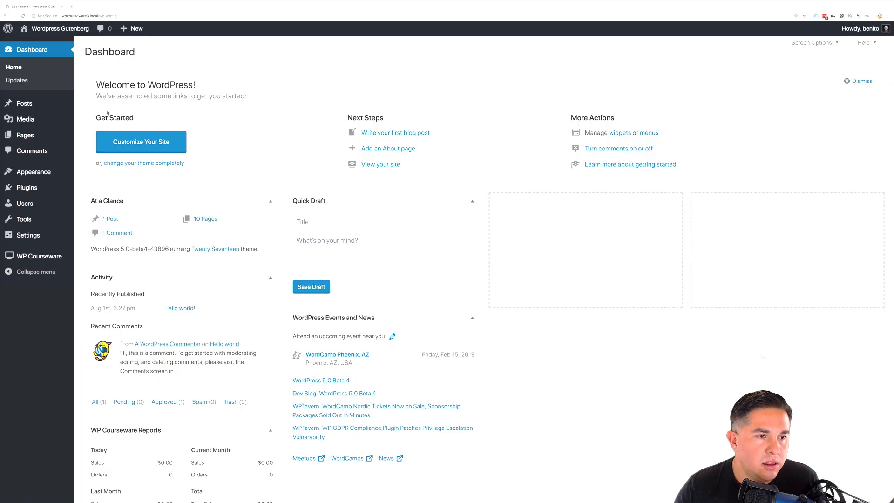
pyautogui.moveTo(25, 135)
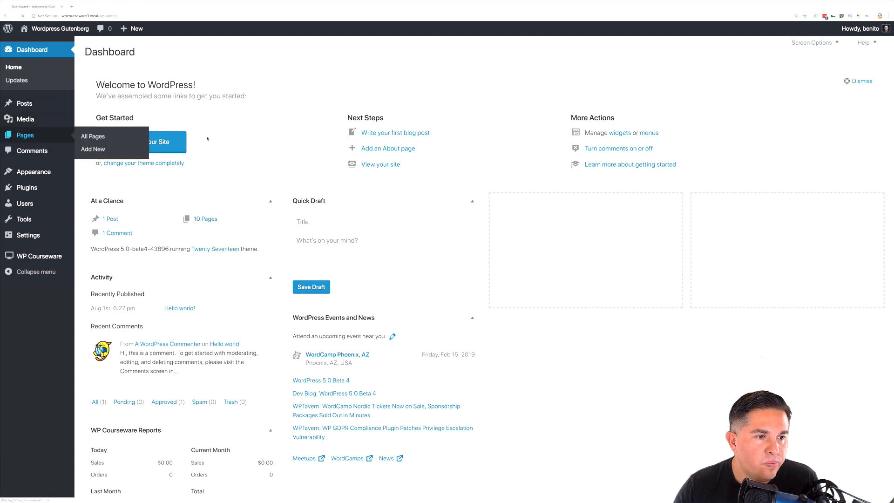
# Add a new WordPress page titled 'Course List'
pyautogui.click(93, 137)
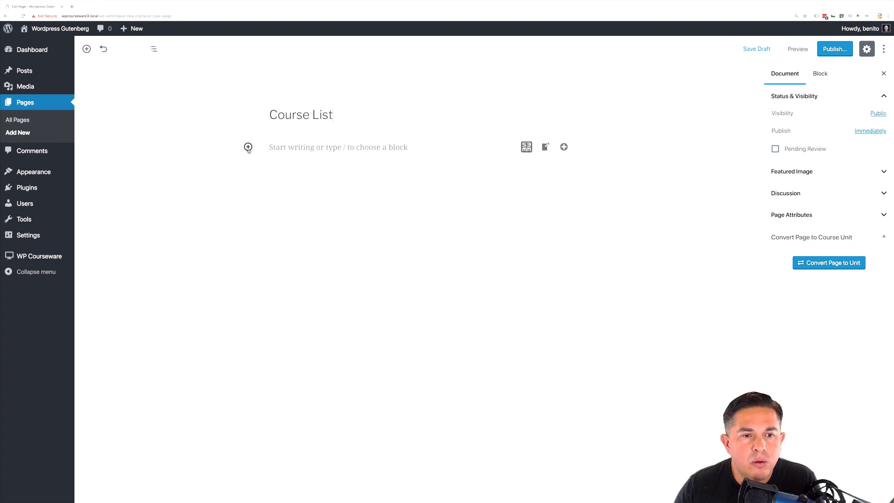
# Insert the WP Courseware Course List block, previewing How to train dogs 101 with Enroll Now
pyautogui.click(248, 148)
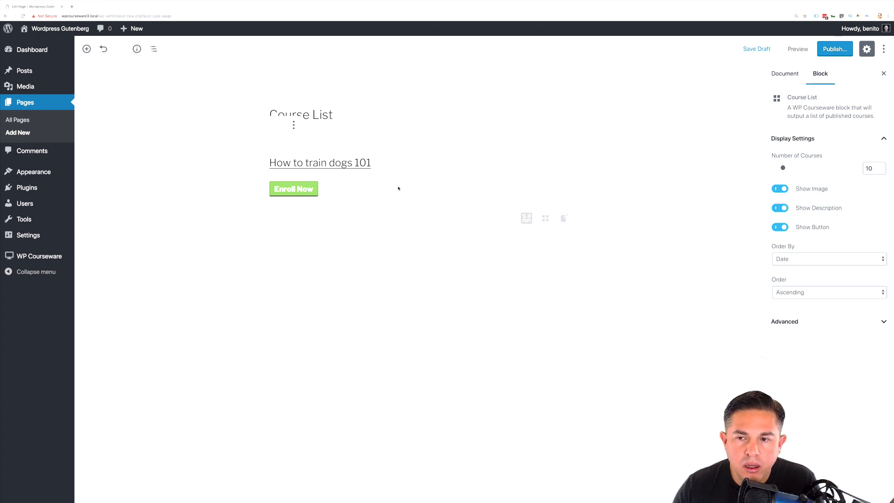
pyautogui.moveTo(402, 190)
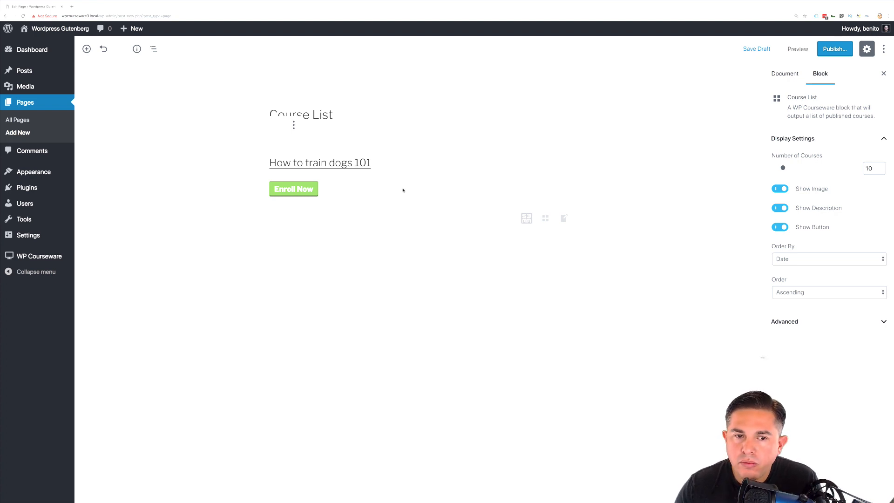
pyautogui.click(757, 49)
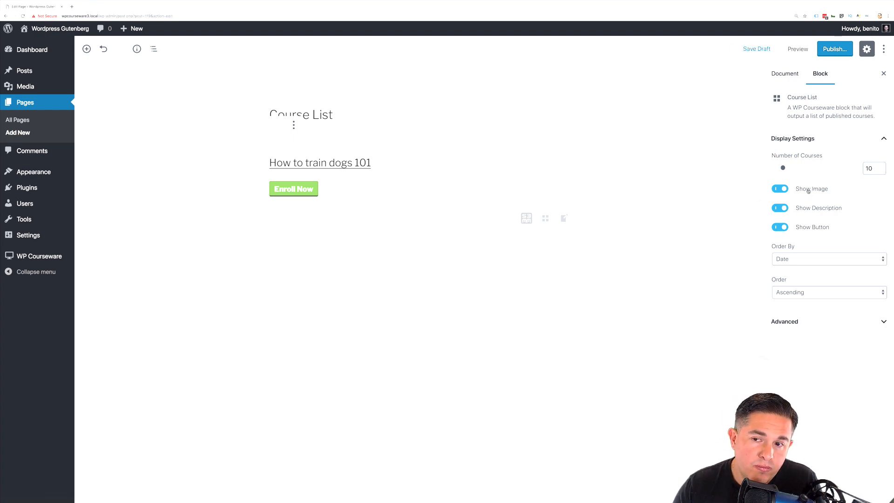
pyautogui.click(780, 188)
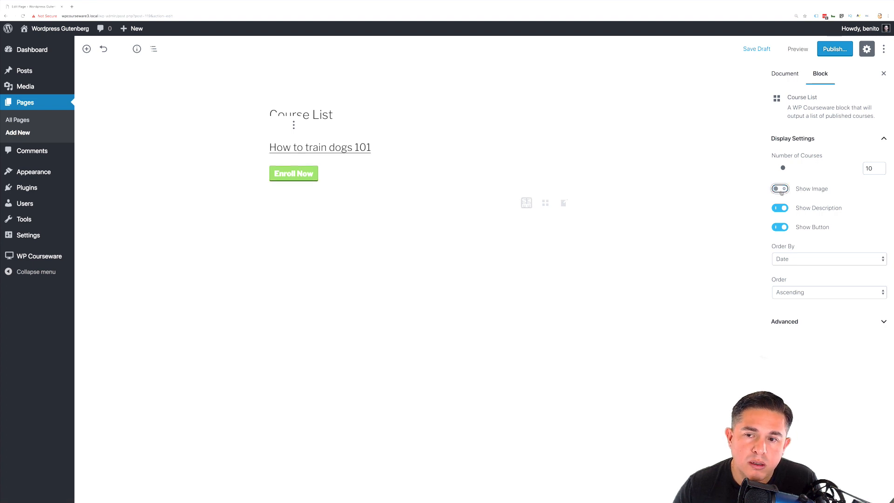
pyautogui.click(780, 188)
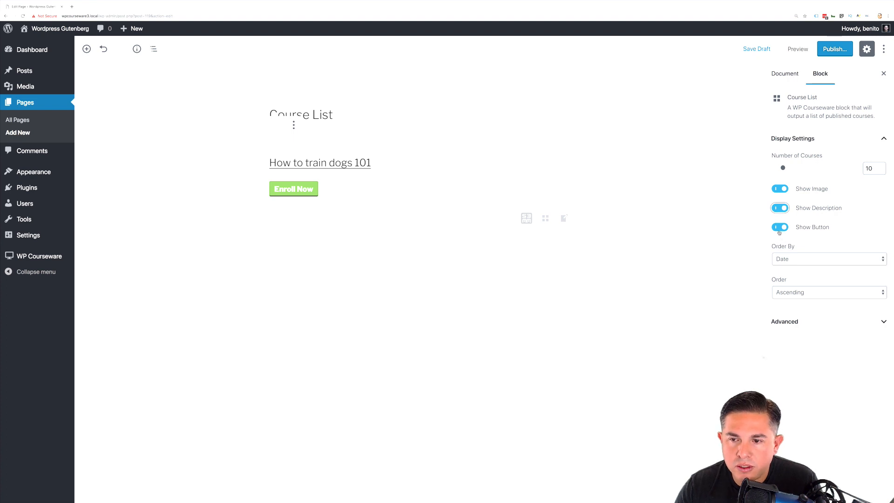
pyautogui.click(780, 226)
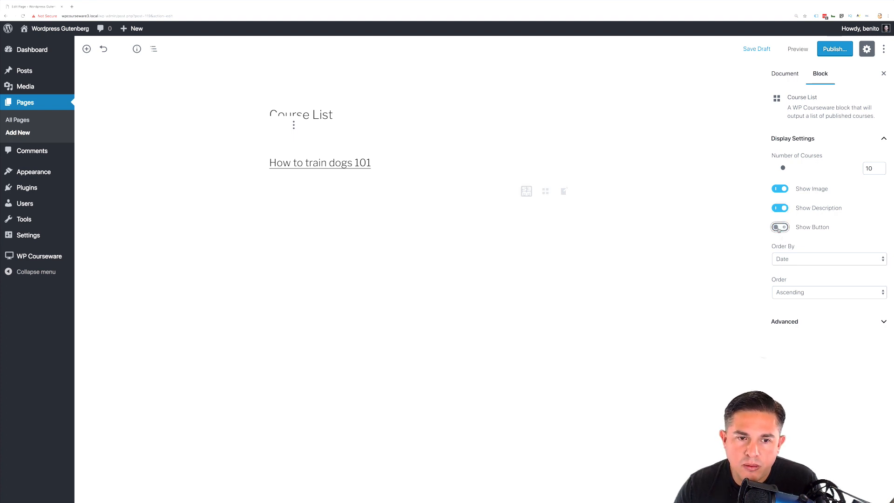
pyautogui.click(779, 227)
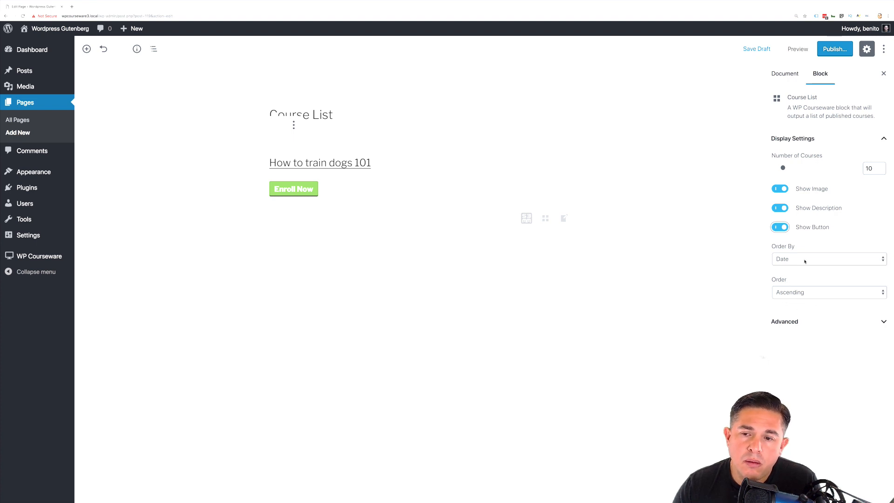
# Keep date ordering, allow up to 20 courses, and publish the Course List page
pyautogui.click(828, 258)
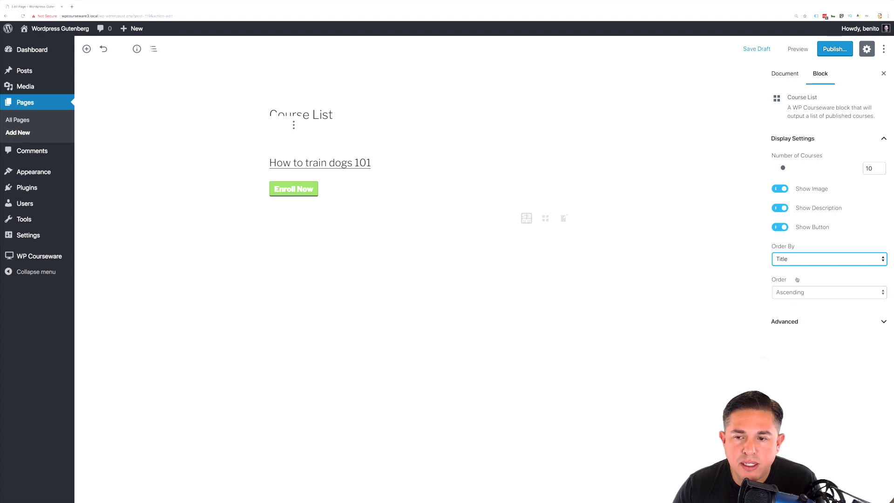
pyautogui.click(828, 258)
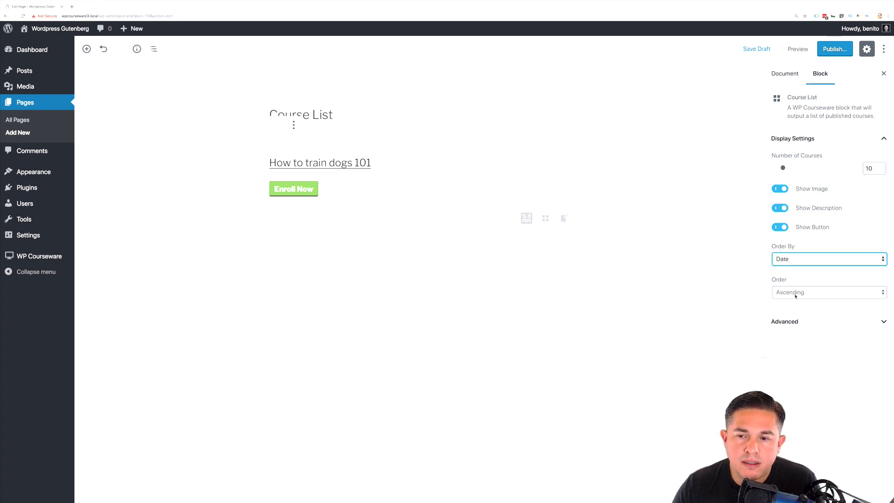
pyautogui.click(828, 292)
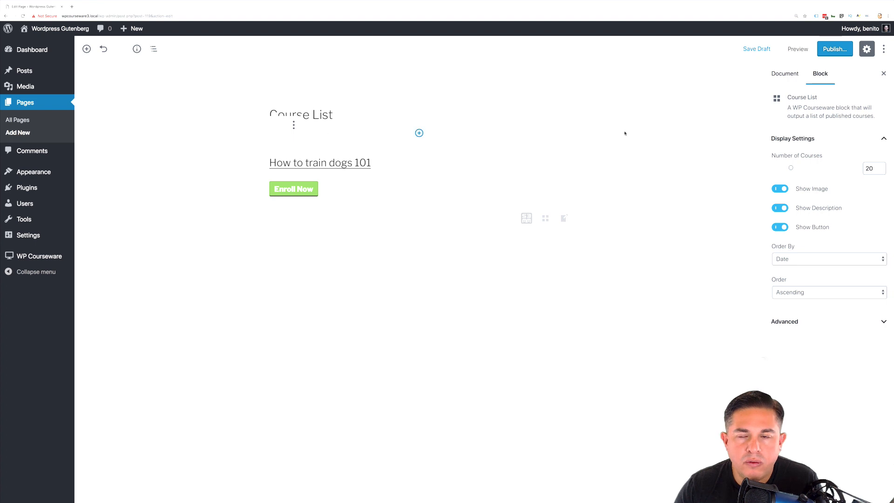
pyautogui.click(834, 49)
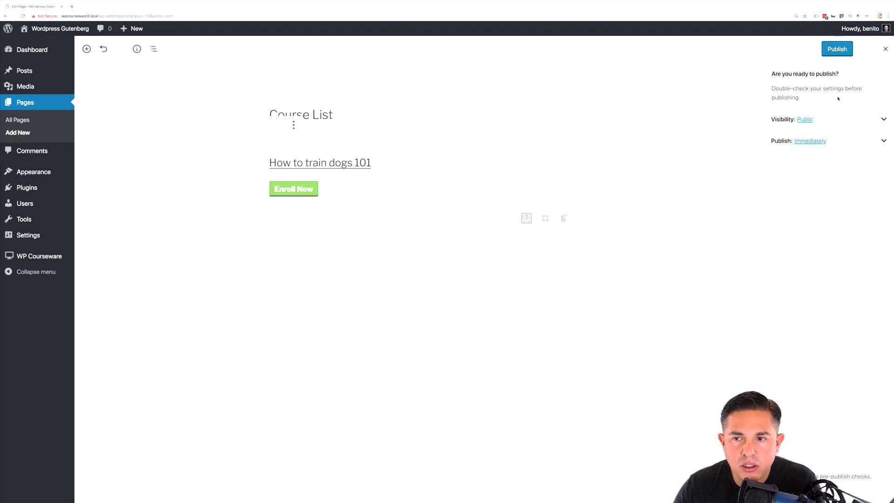
pyautogui.click(836, 49)
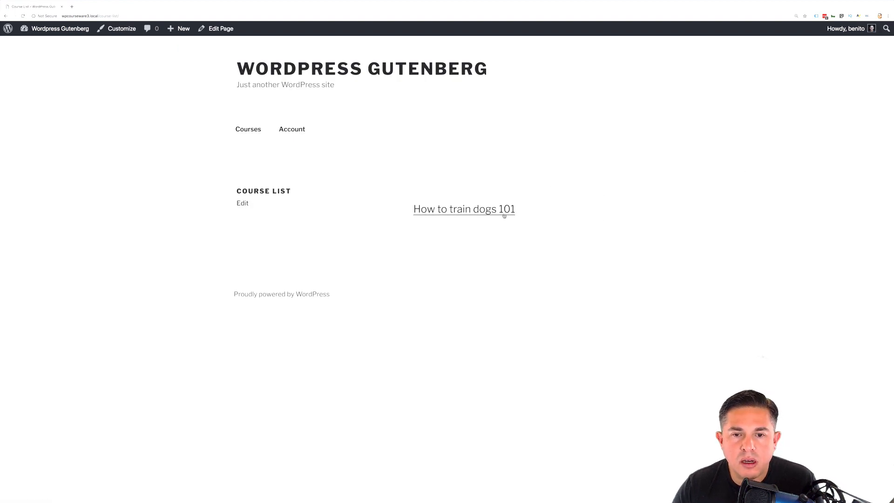
pyautogui.moveTo(512, 247)
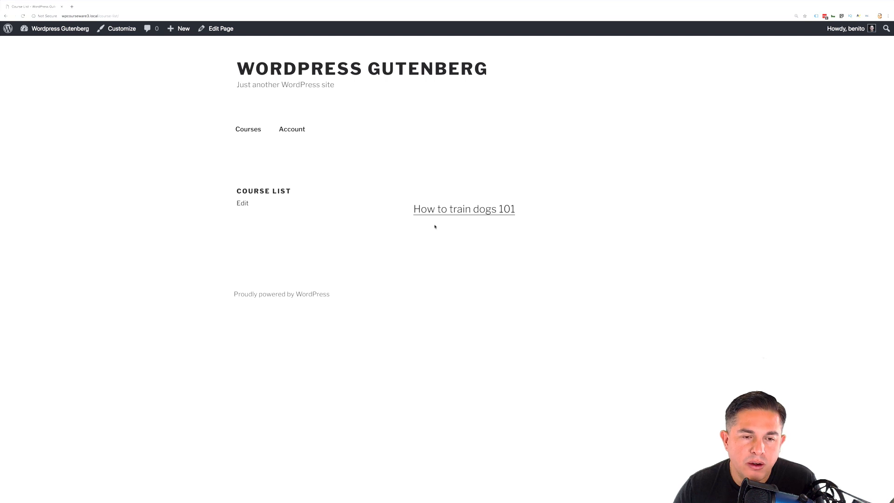
pyautogui.moveTo(426, 245)
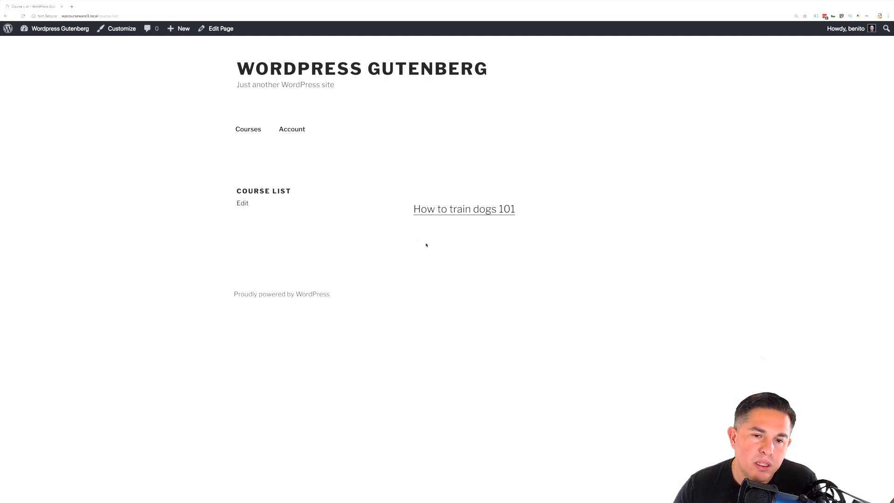
pyautogui.moveTo(415, 228)
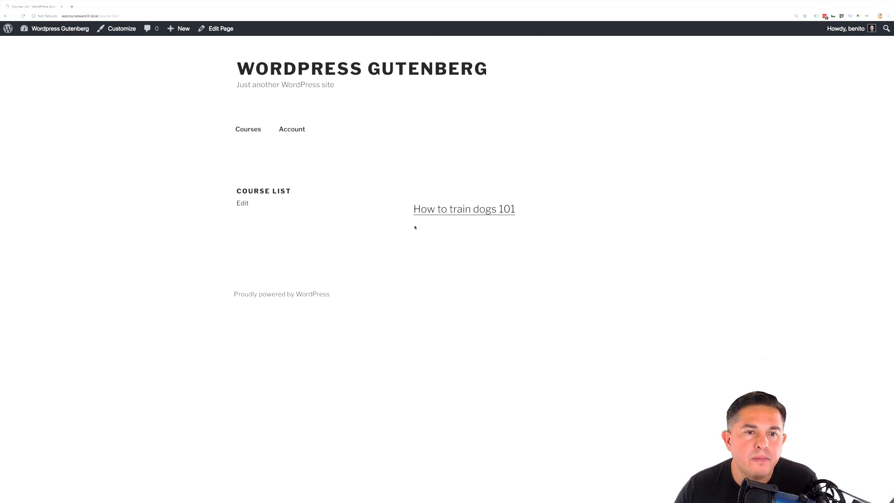